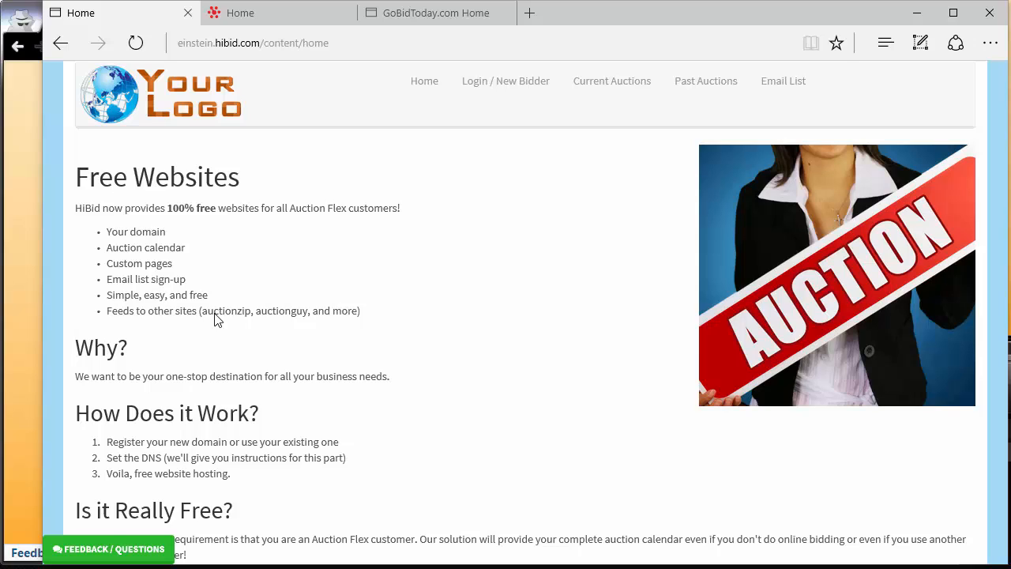
mouse_move(376, 251)
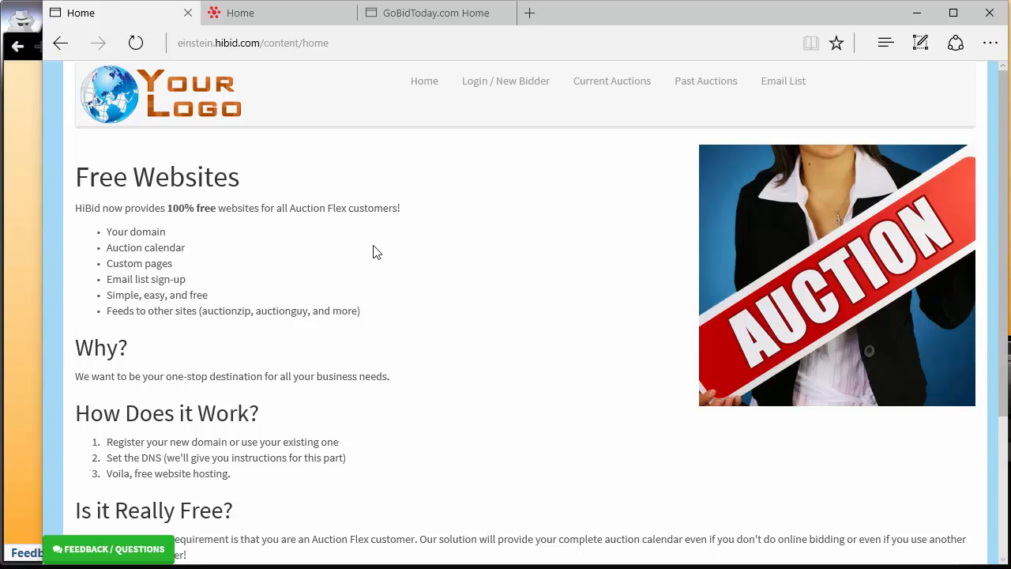
mouse_move(332, 175)
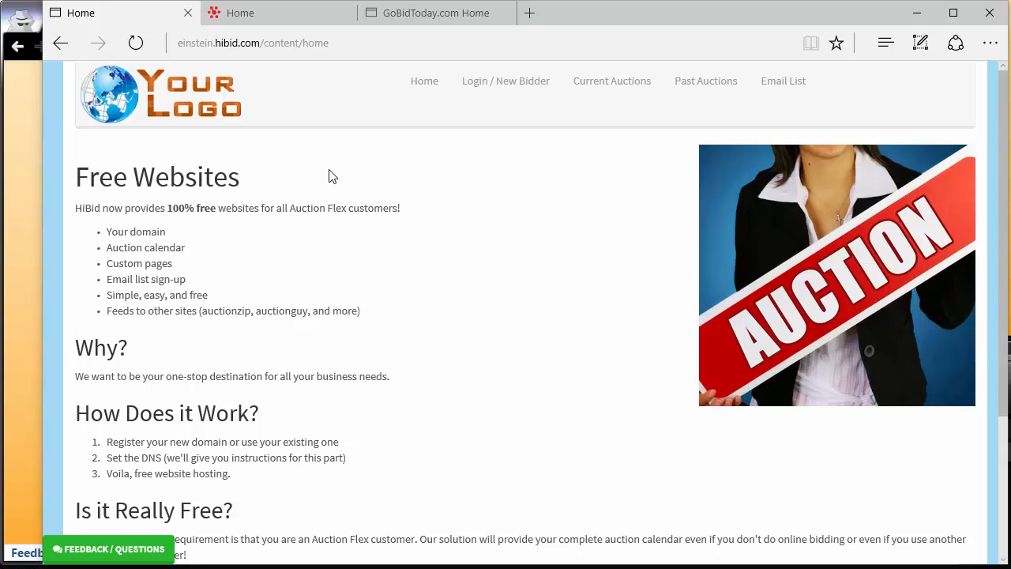
mouse_move(271, 74)
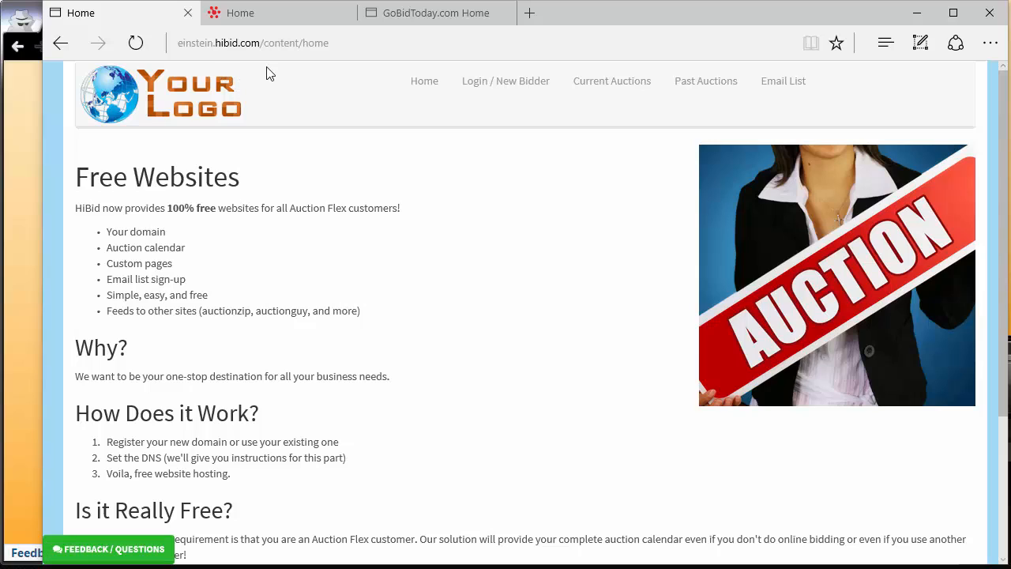
mouse_move(411, 221)
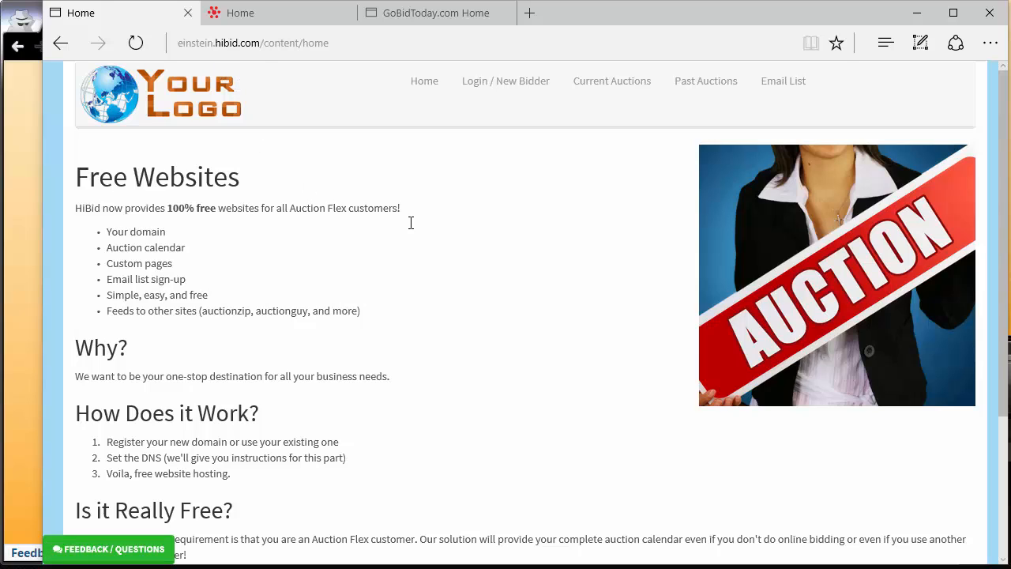
mouse_move(612, 81)
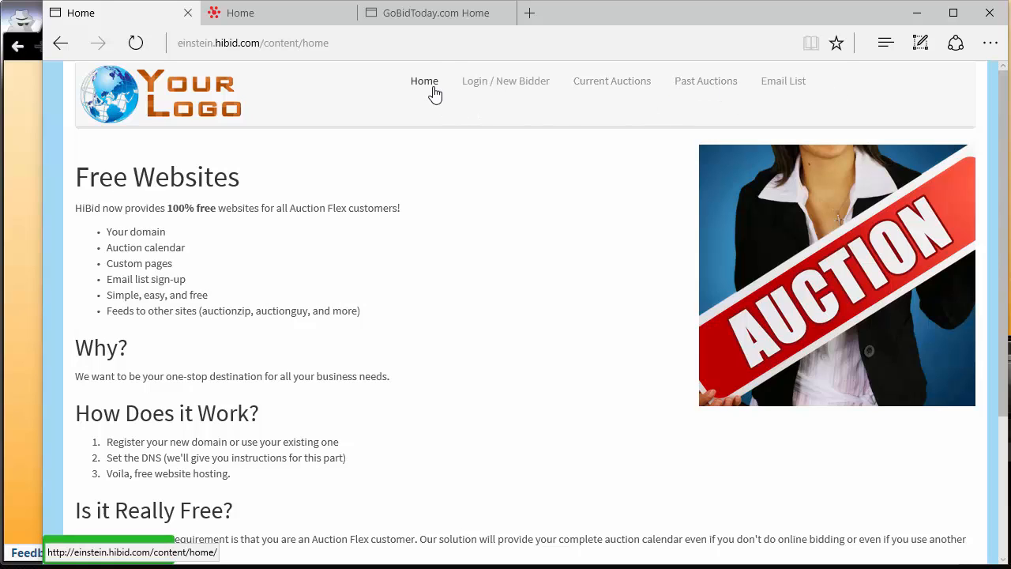
mouse_move(613, 81)
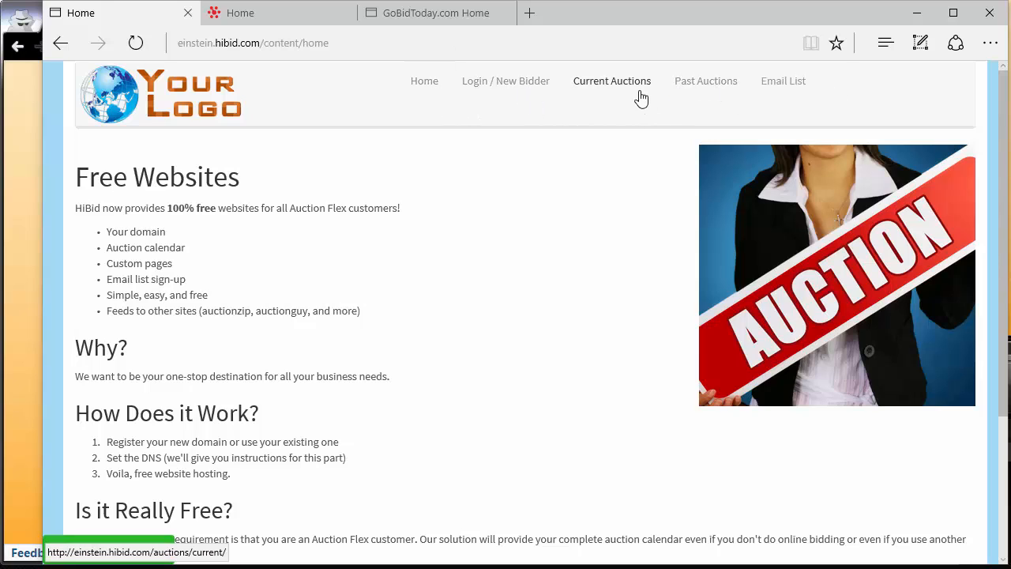
mouse_move(797, 95)
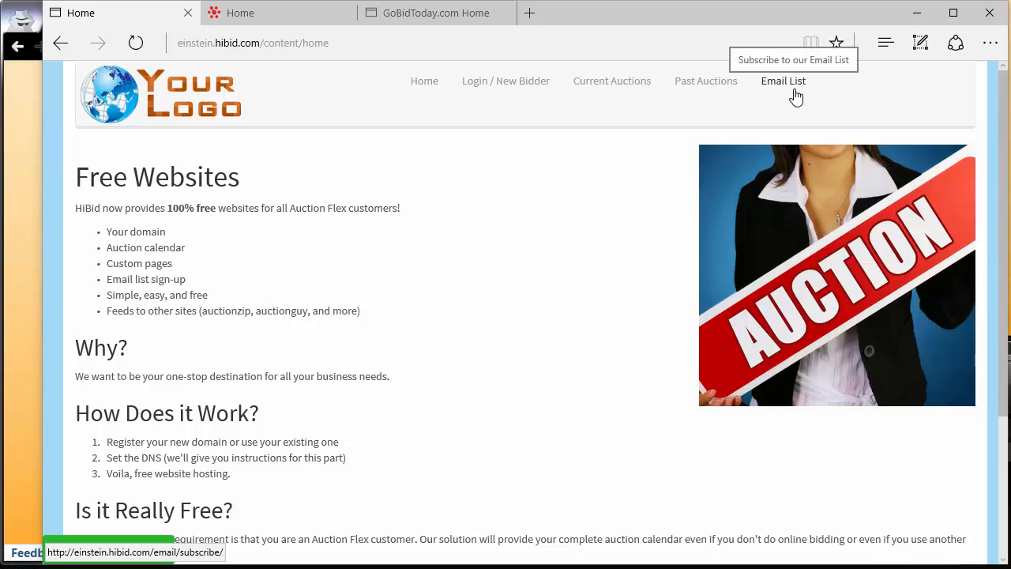
mouse_move(859, 89)
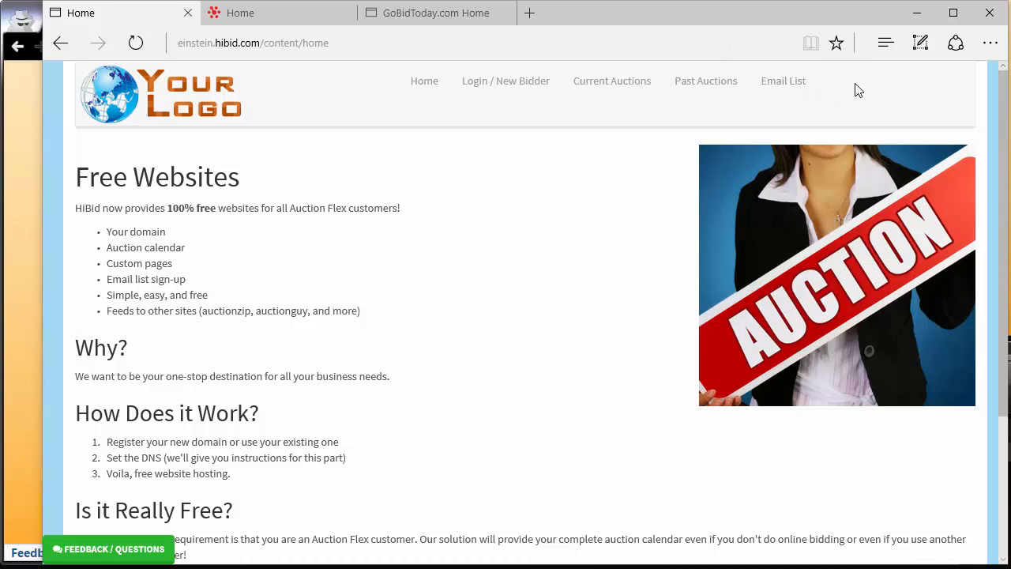
mouse_move(8, 129)
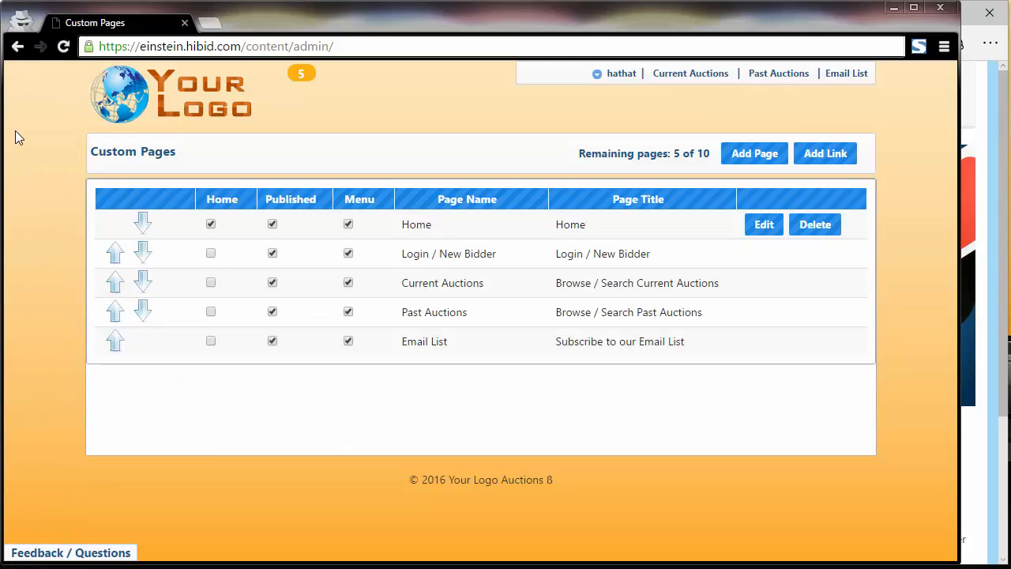
mouse_move(562, 98)
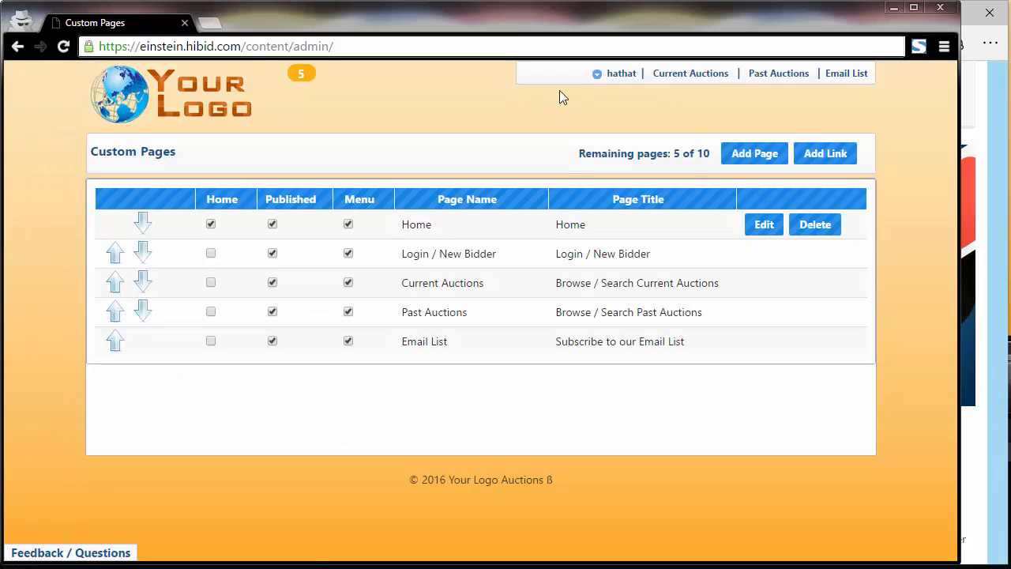
Step: From Custom Pages, create a new page and enter Test as its page name and title
left_click(621, 72)
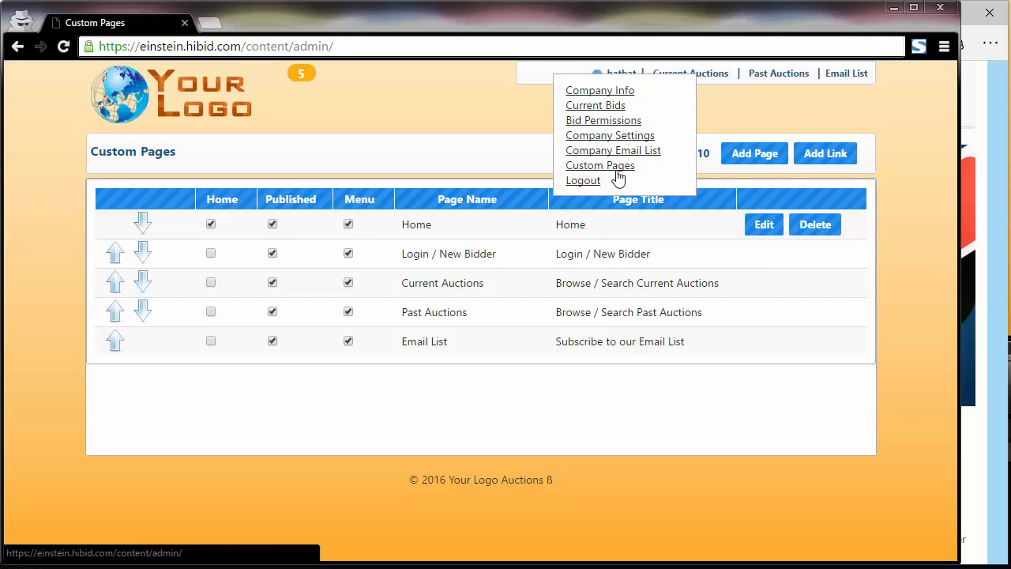
left_click(601, 166)
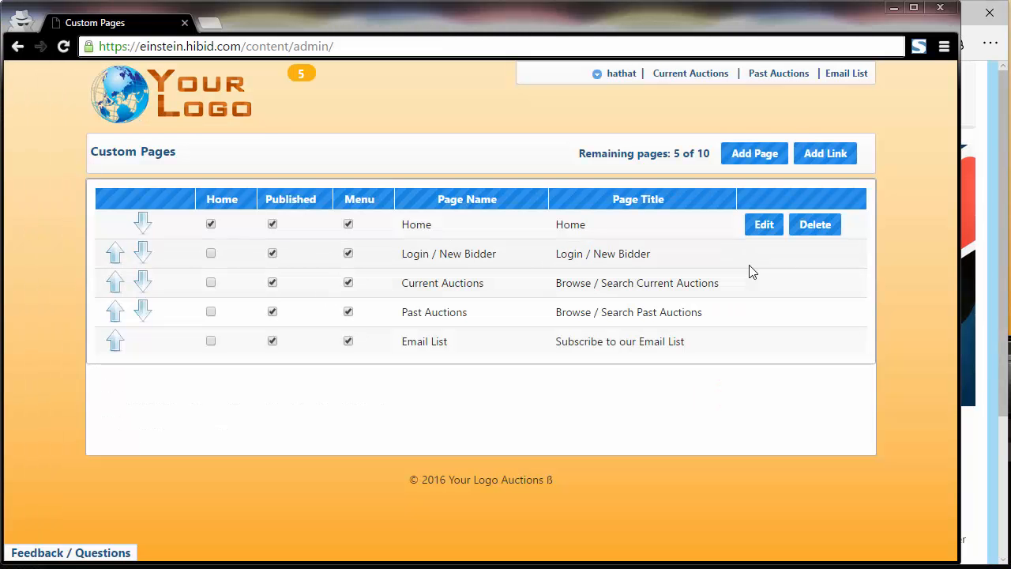
mouse_move(755, 153)
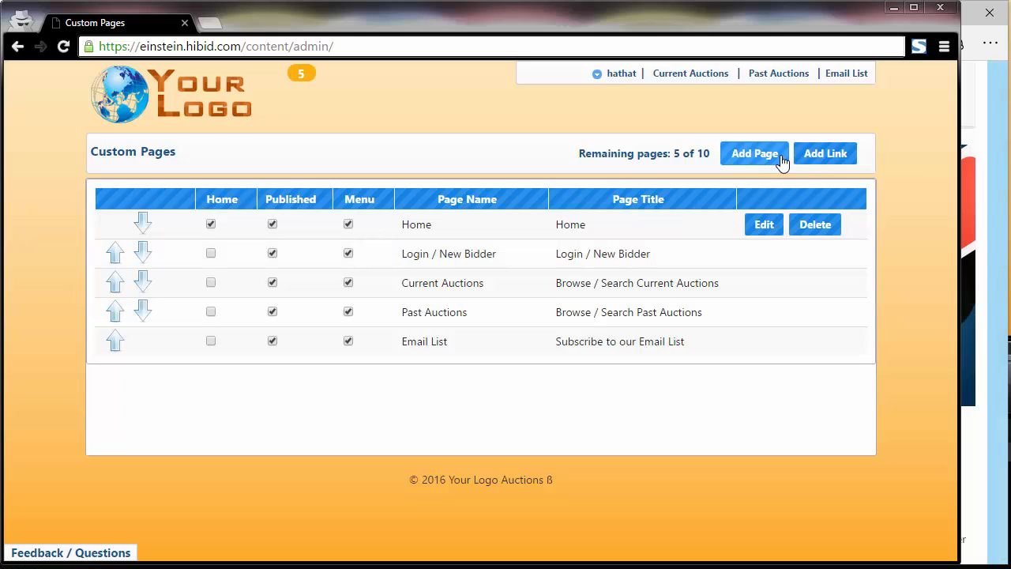
left_click(753, 154)
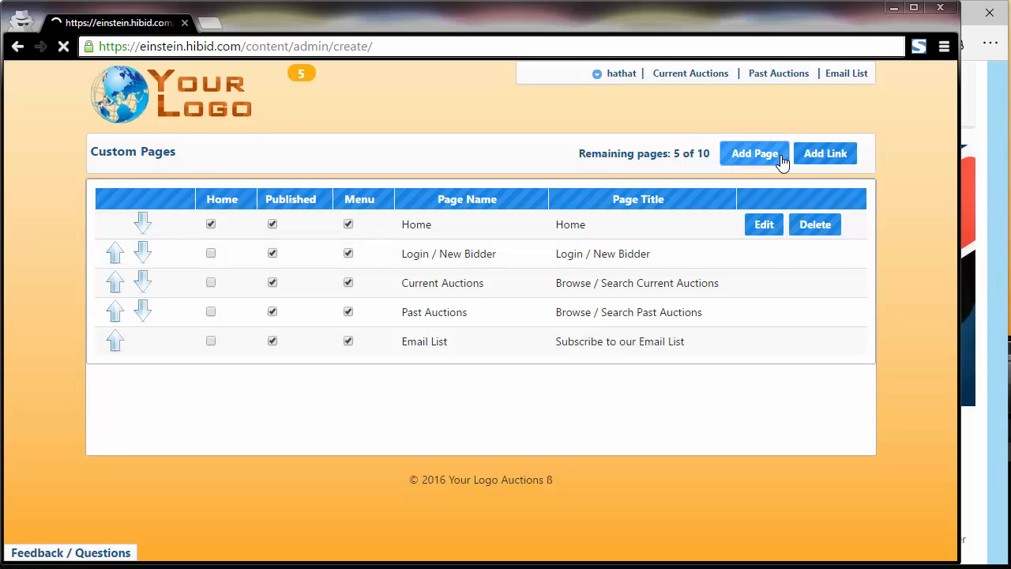
left_click(754, 153)
type("Te")
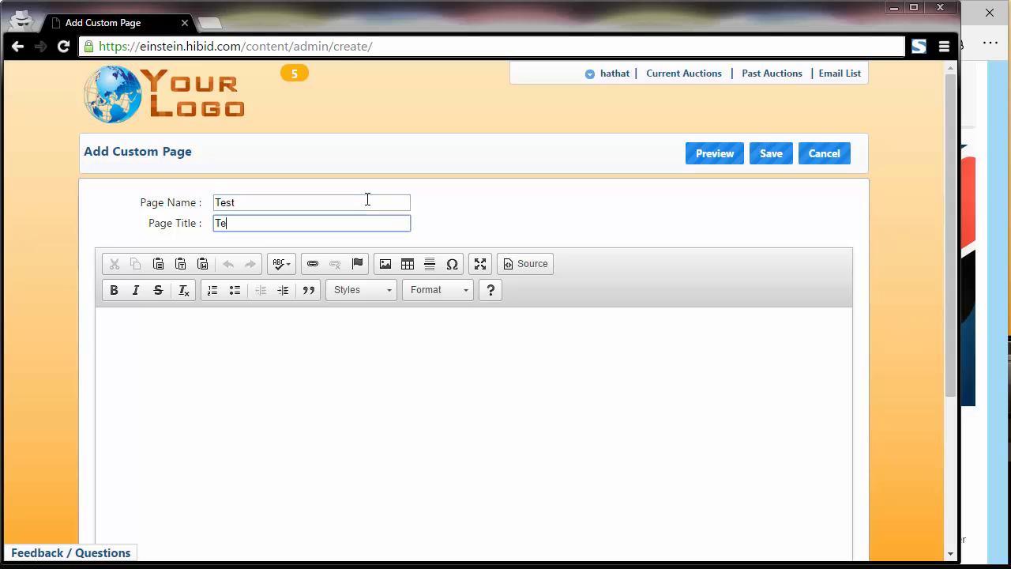
type("st")
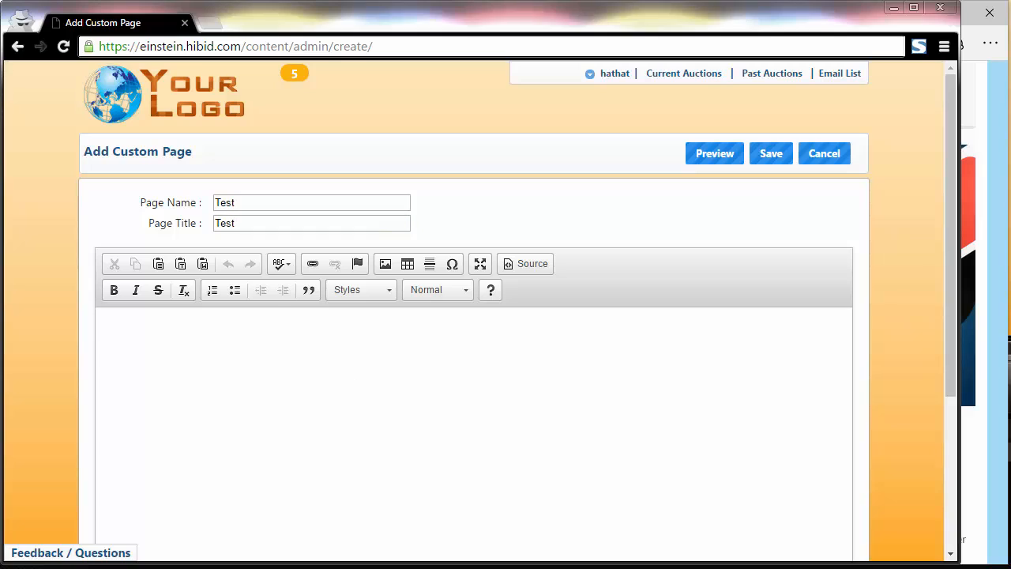
Step: Write 'My First Heading' as a heading followed by the paragraph 'My first paragraph.'
left_click(407, 374)
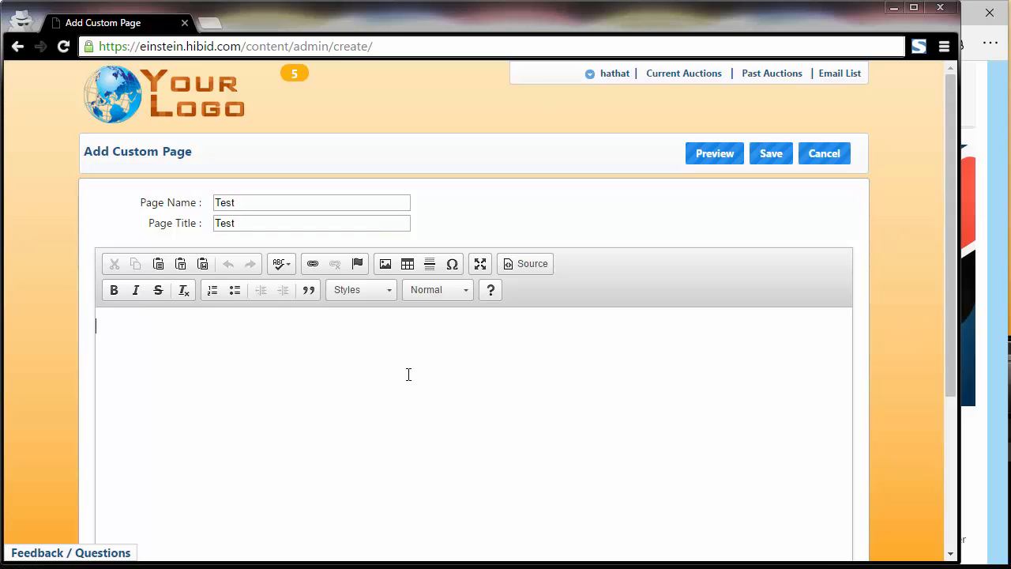
type("My First He")
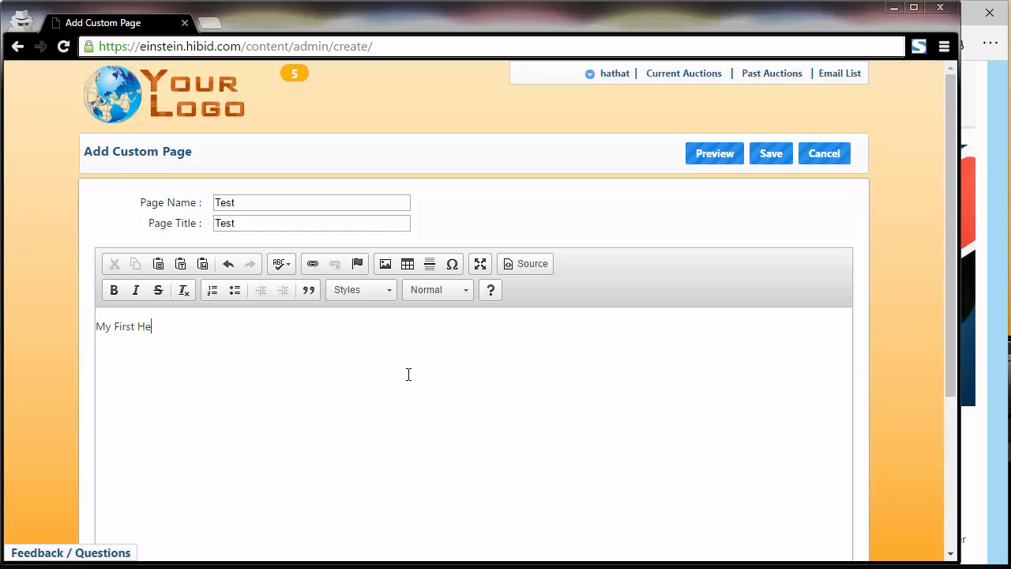
left_click(439, 289)
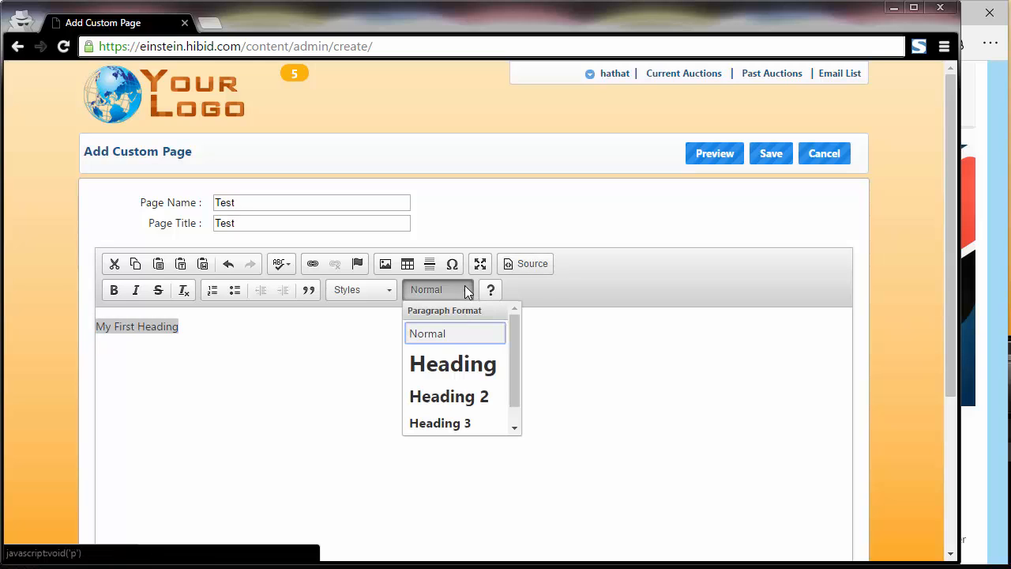
left_click(452, 364)
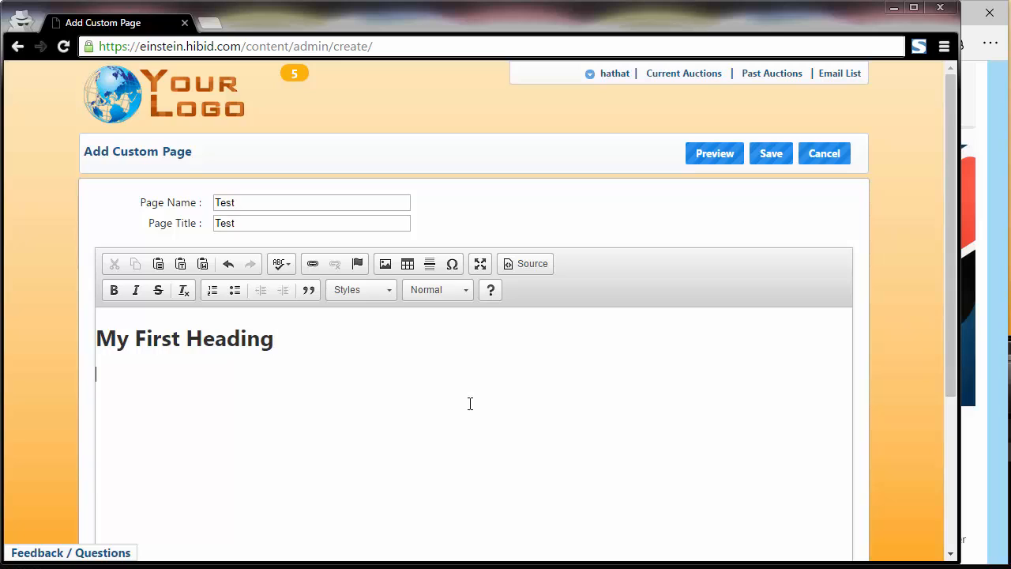
type("My first par")
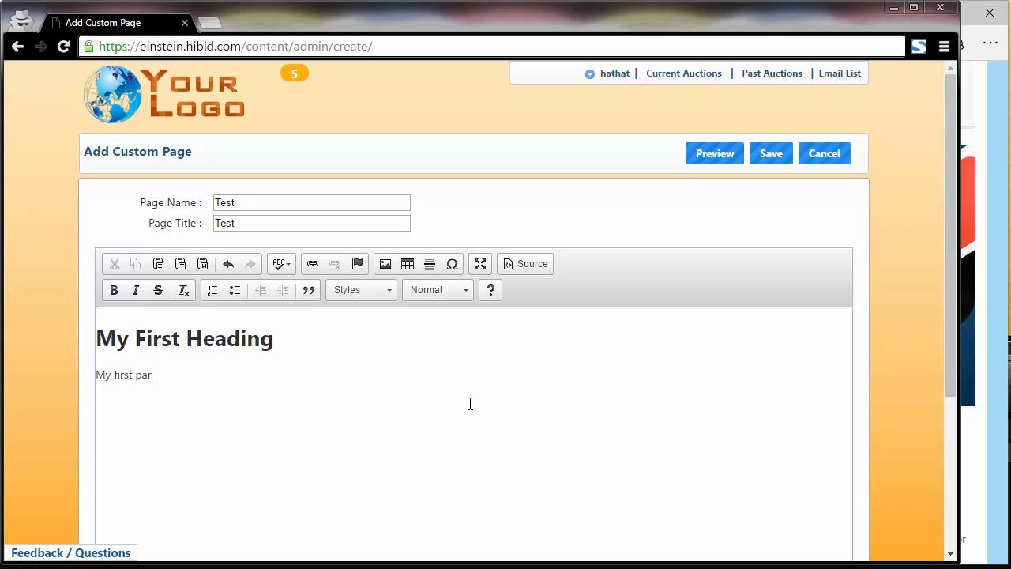
type("agraph.")
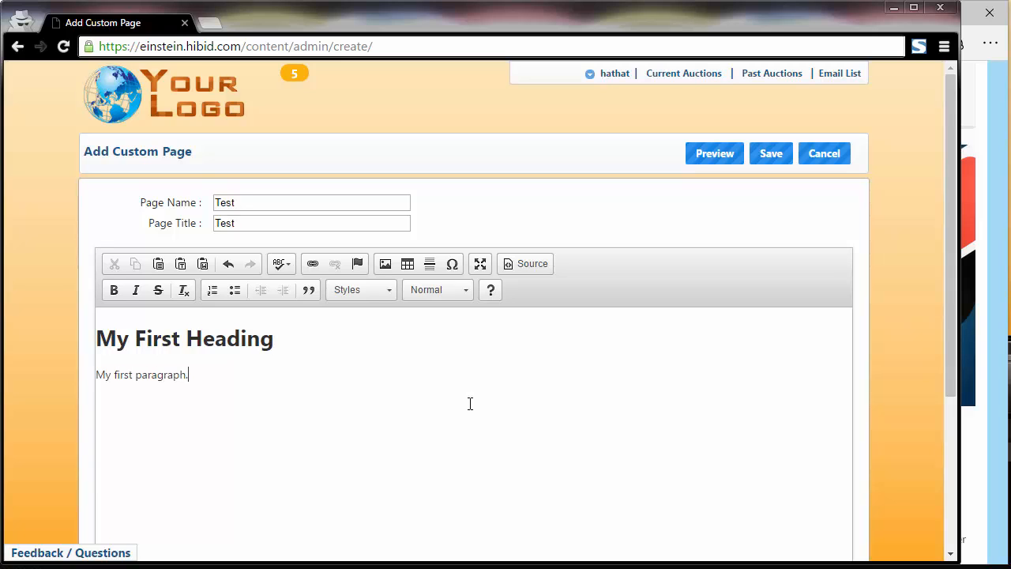
mouse_move(233, 291)
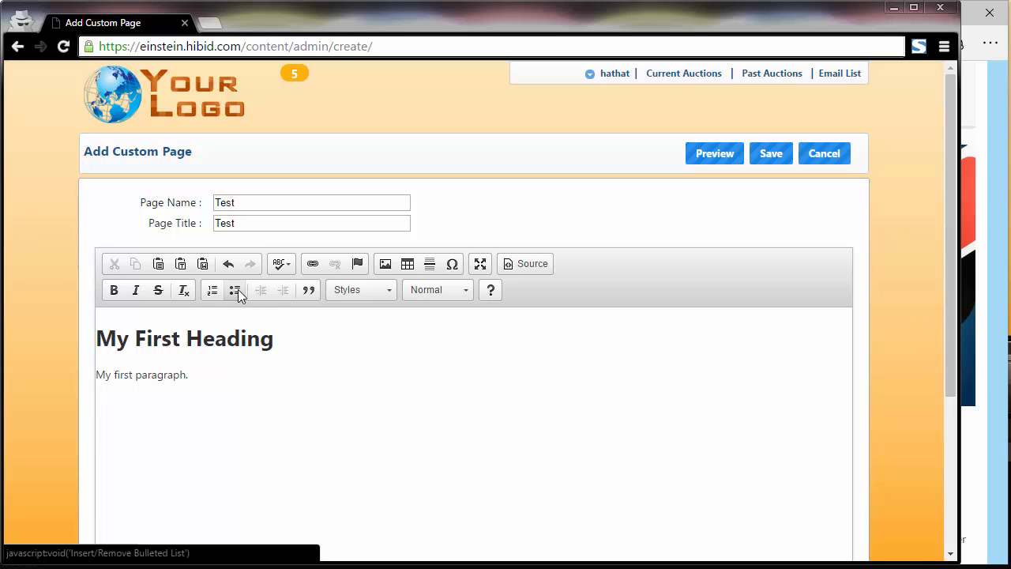
Step: Add a two-item bulleted list and a two-item numbered list below the paragraph
left_click(234, 290)
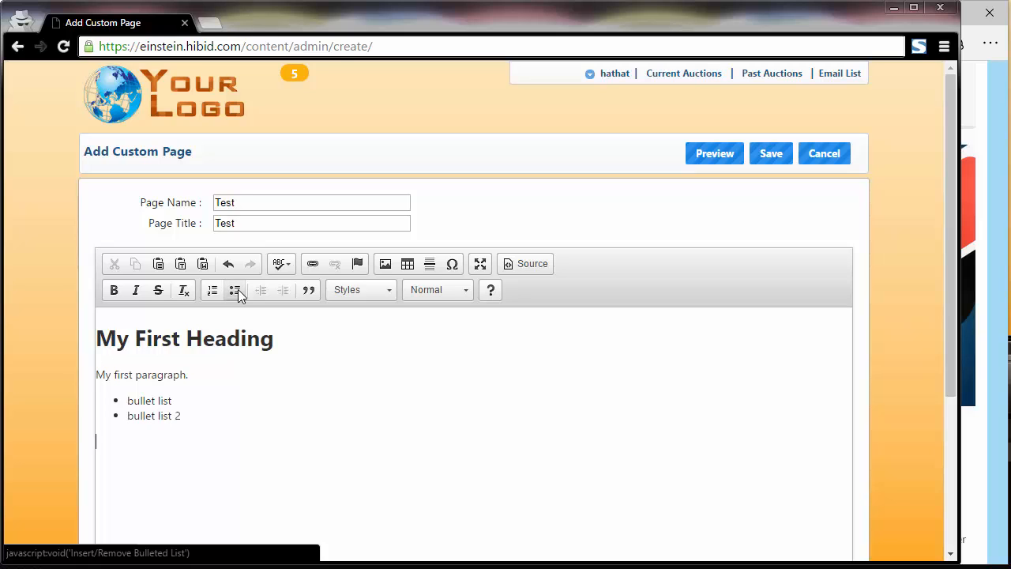
left_click(212, 291)
type("first item")
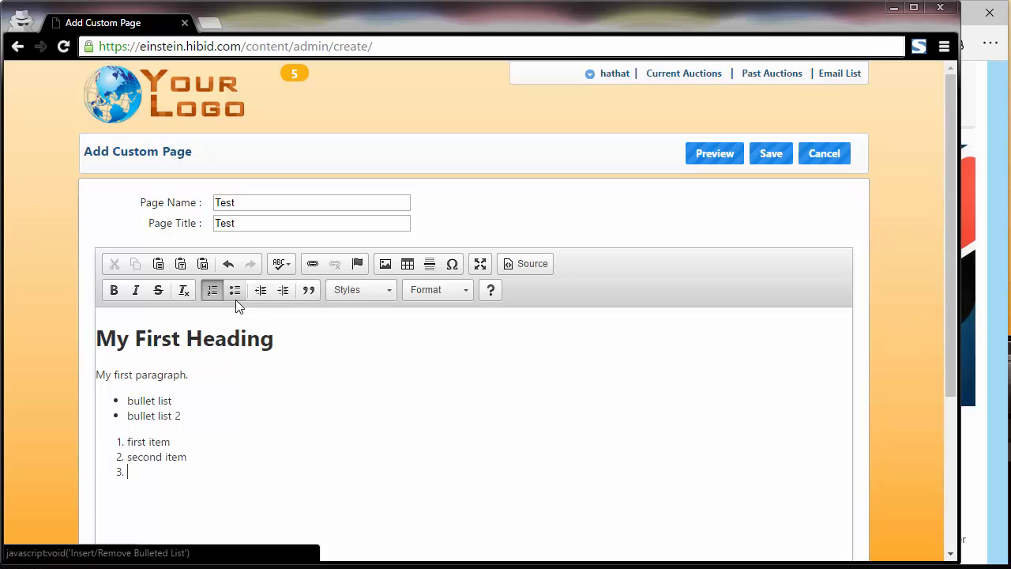
left_click(212, 289)
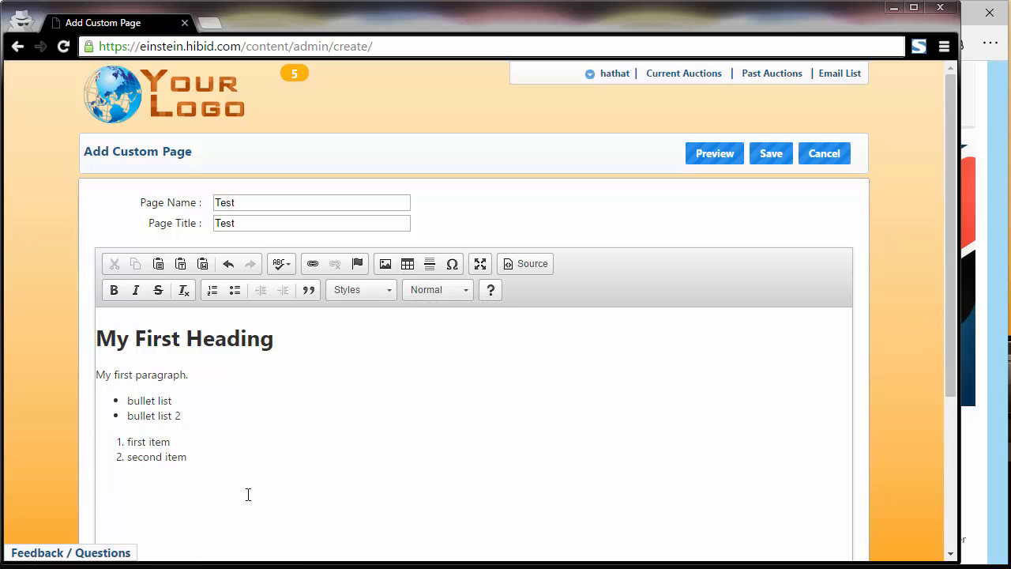
type("Links to other pages.")
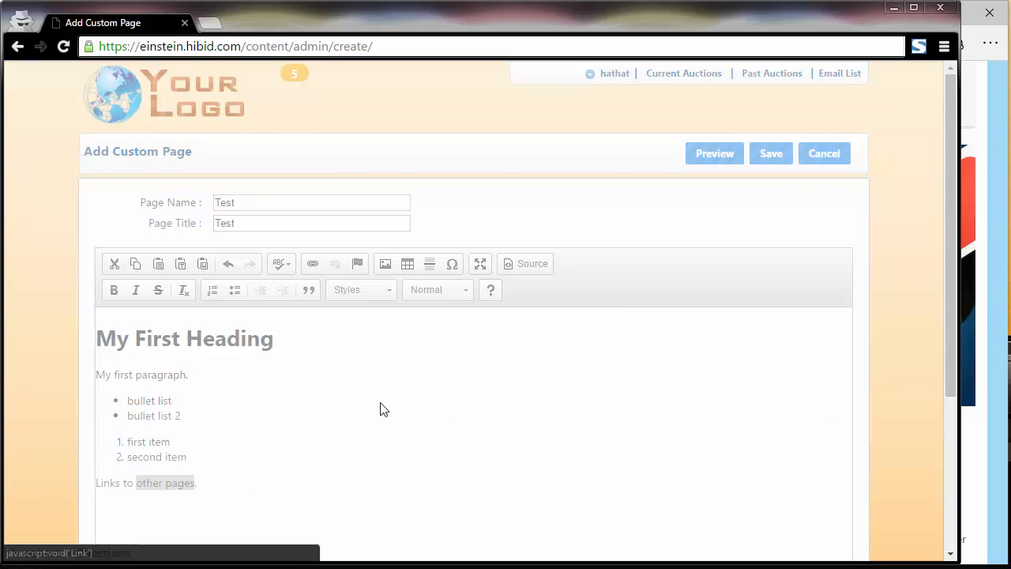
left_click(312, 262)
type("www.otherpage.com")
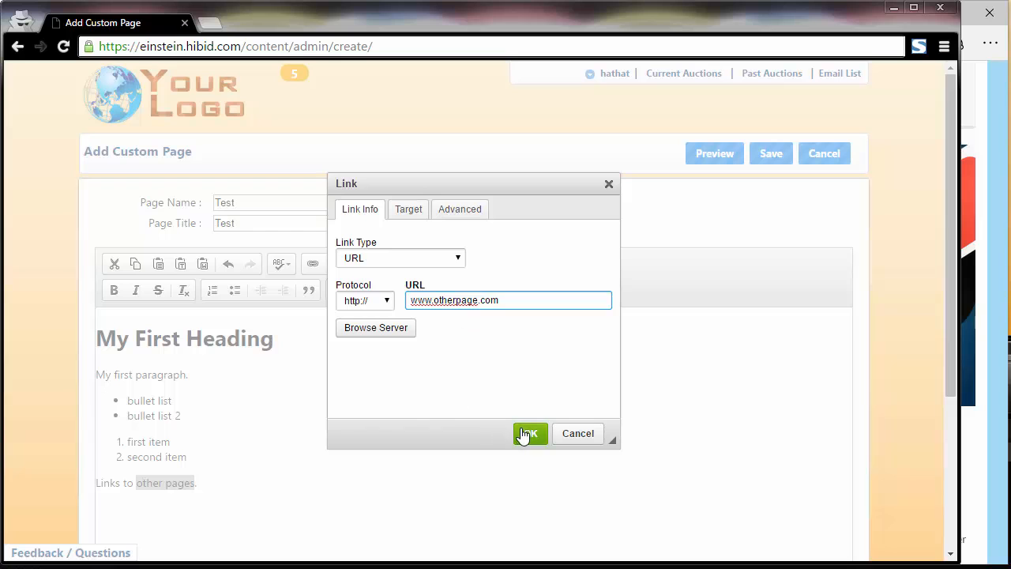
left_click(529, 432)
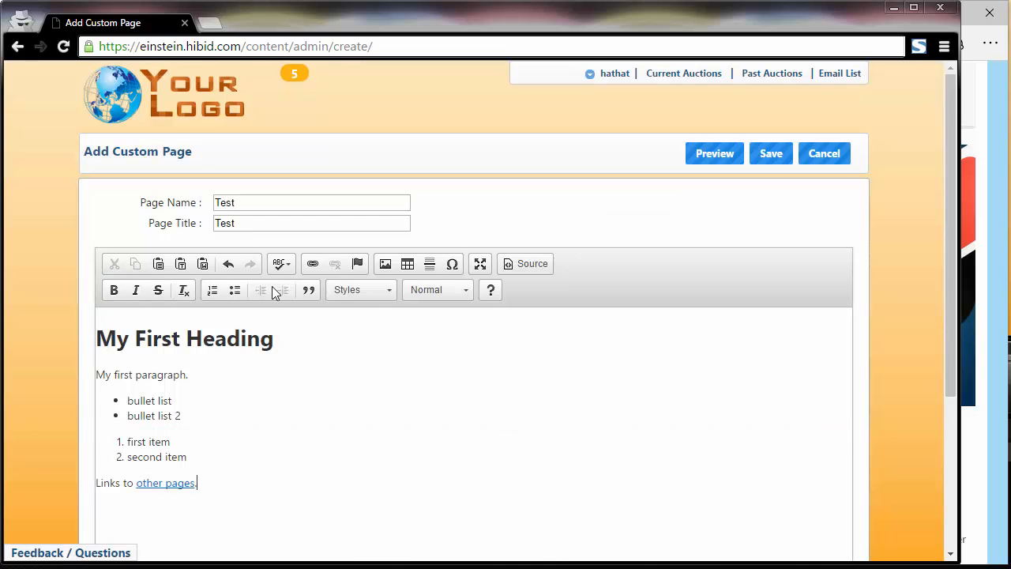
mouse_move(469, 379)
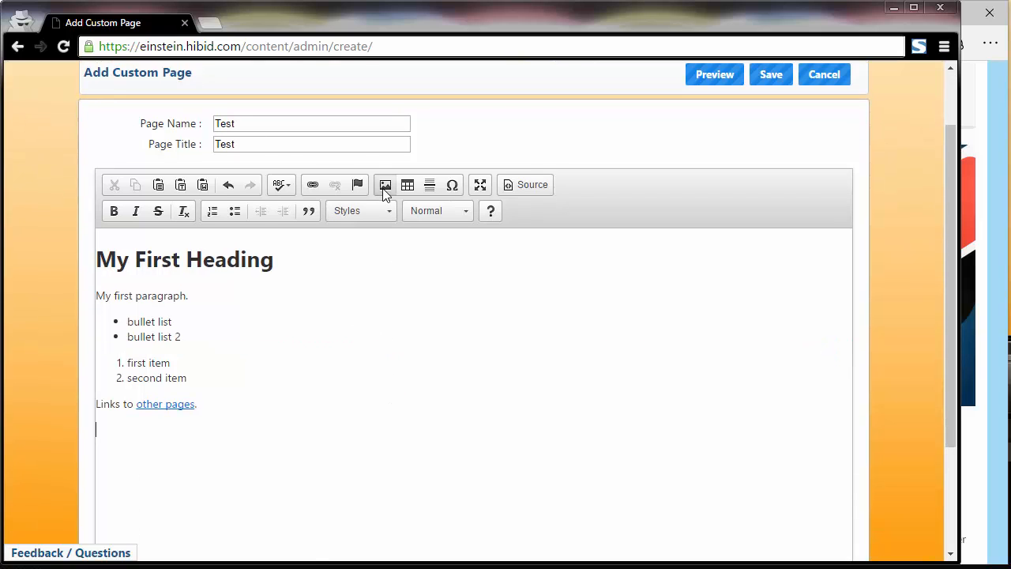
Step: Insert the barrel.jpg photo from the server below the links line at 350 px wide
left_click(386, 184)
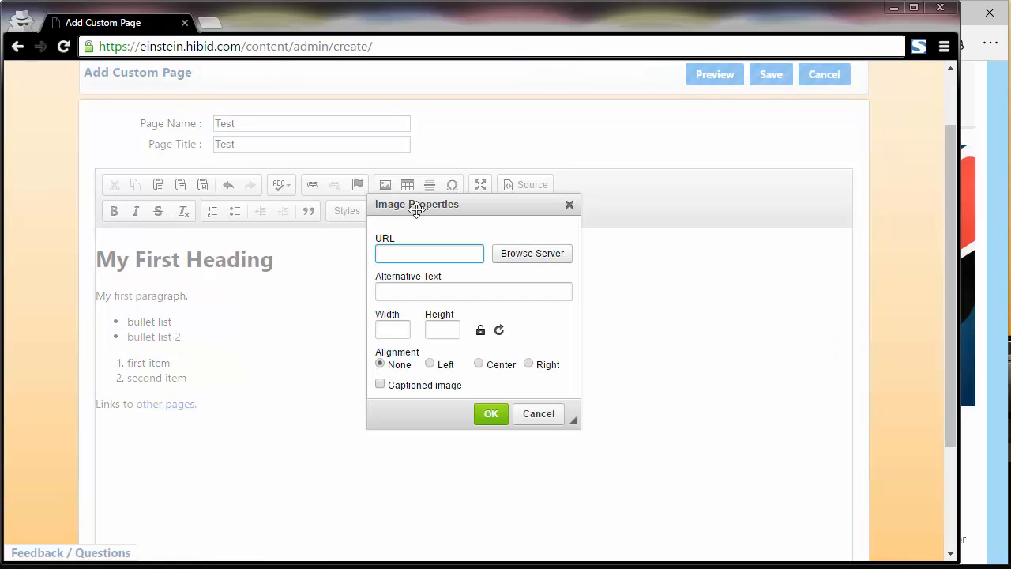
left_click(531, 253)
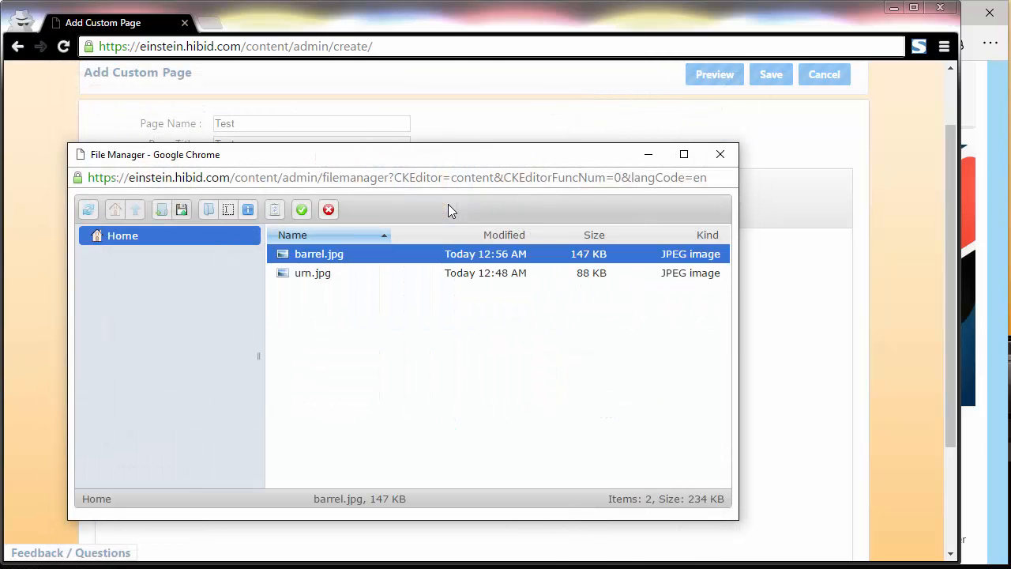
double_click(319, 253)
type("350")
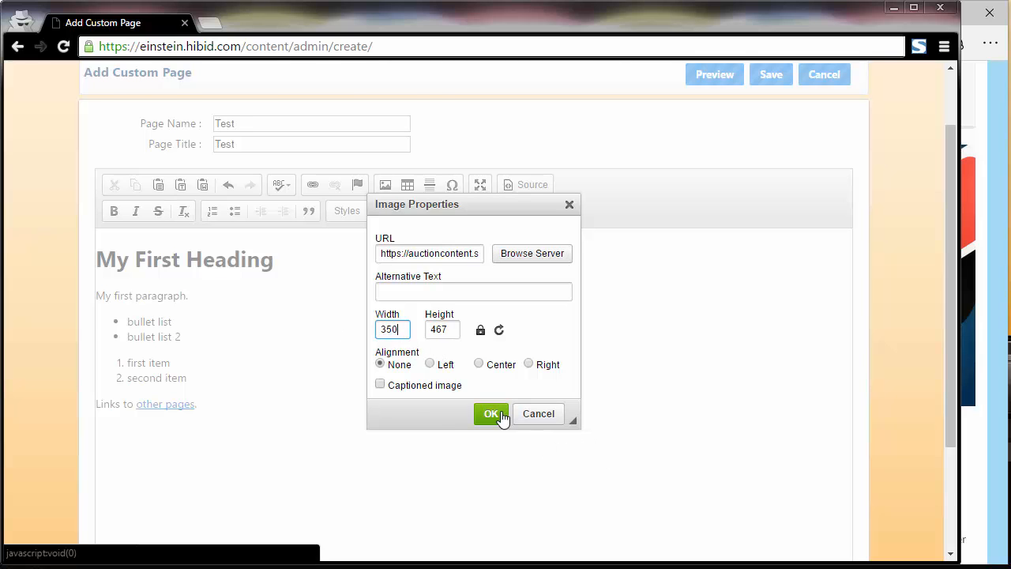
left_click(491, 414)
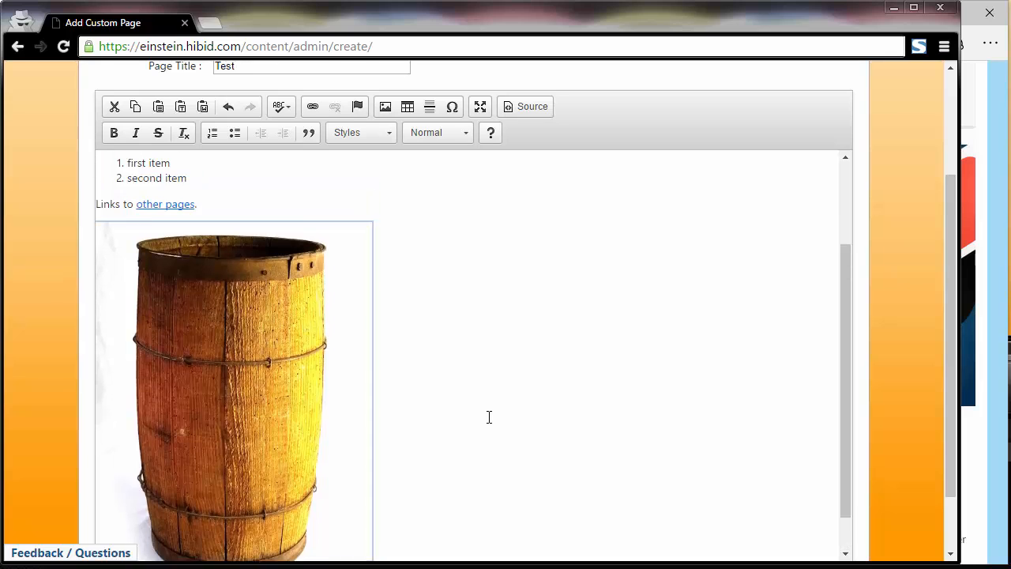
Step: Save the Test page, mark it Published and reload the live site
scroll("up", 3)
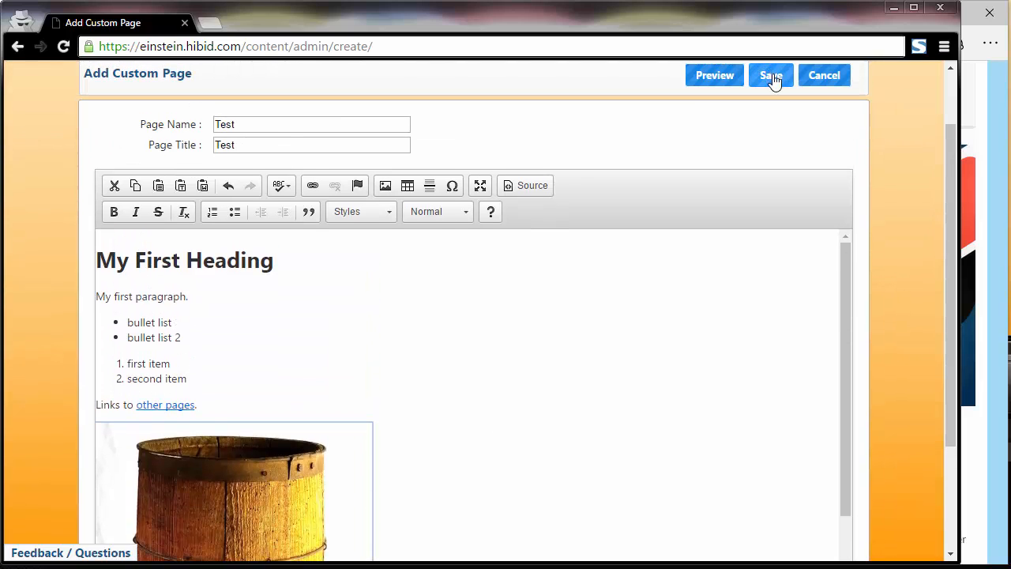
left_click(771, 76)
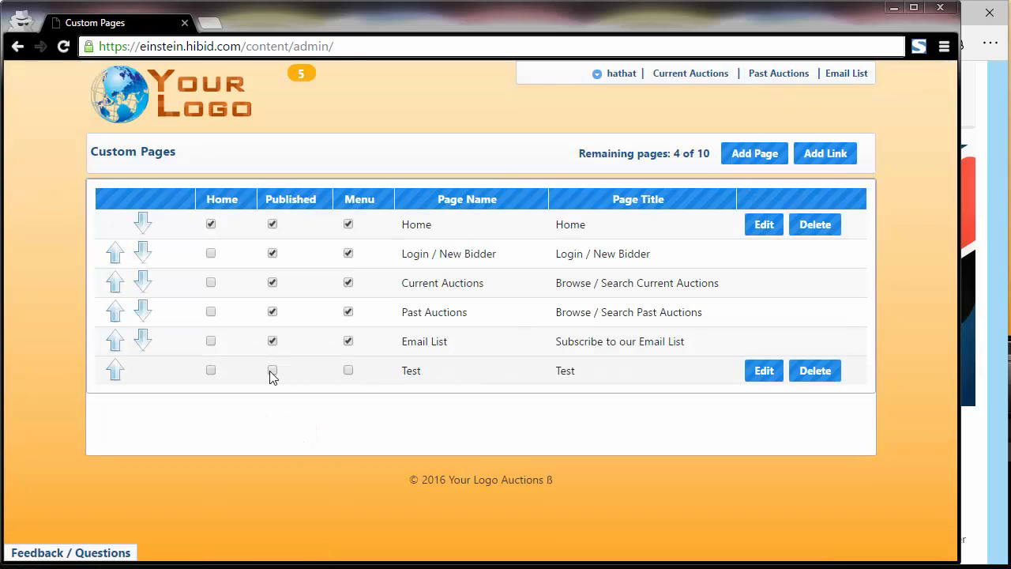
left_click(272, 370)
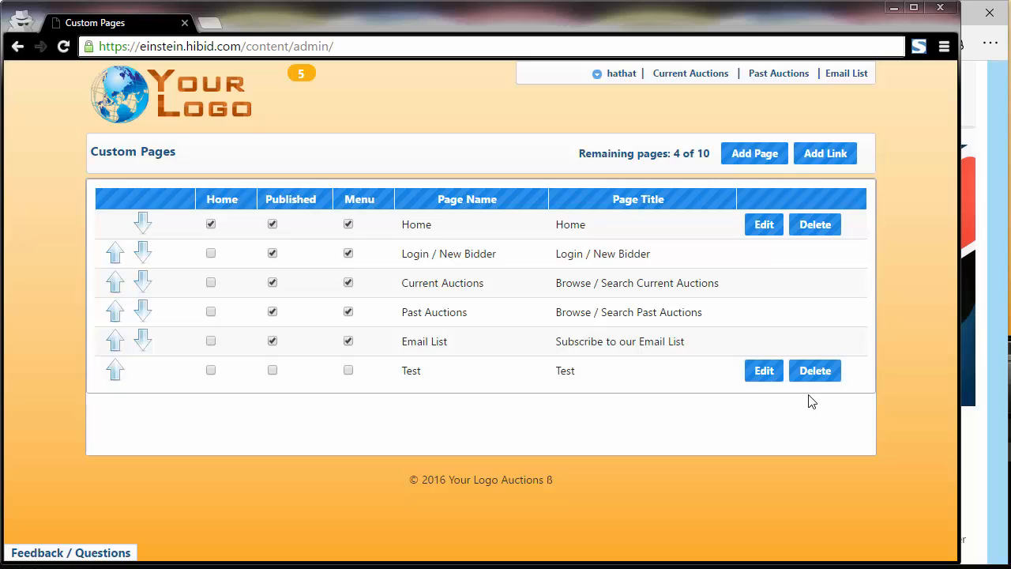
mouse_move(920, 455)
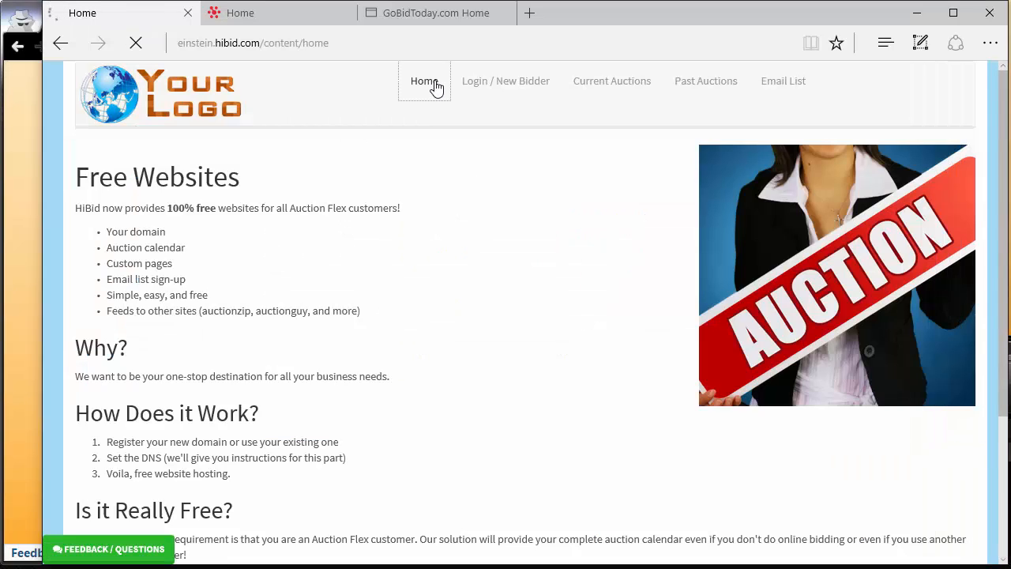
left_click(423, 81)
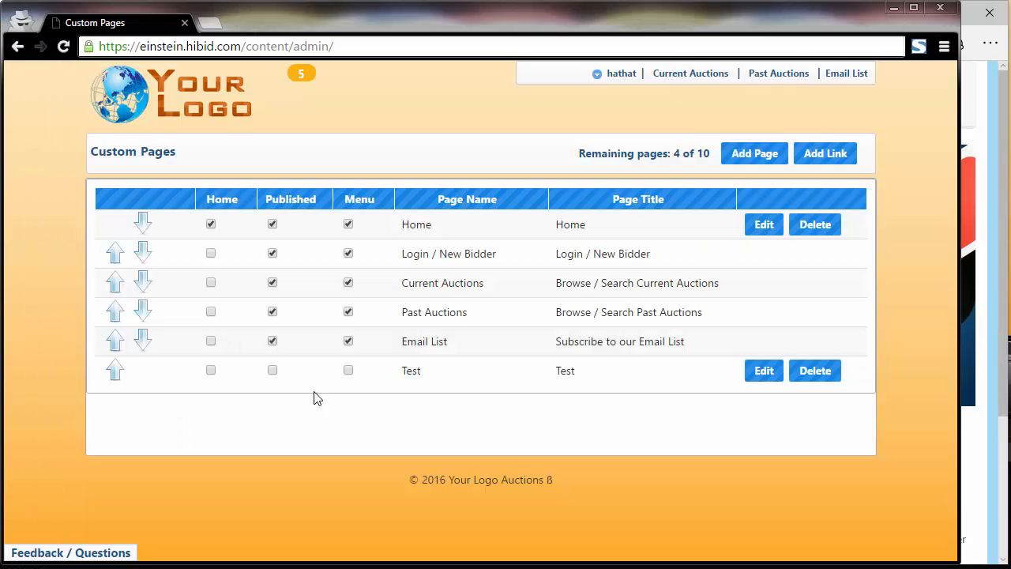
Step: Add Test to the site menu and view the live Test page
left_click(272, 369)
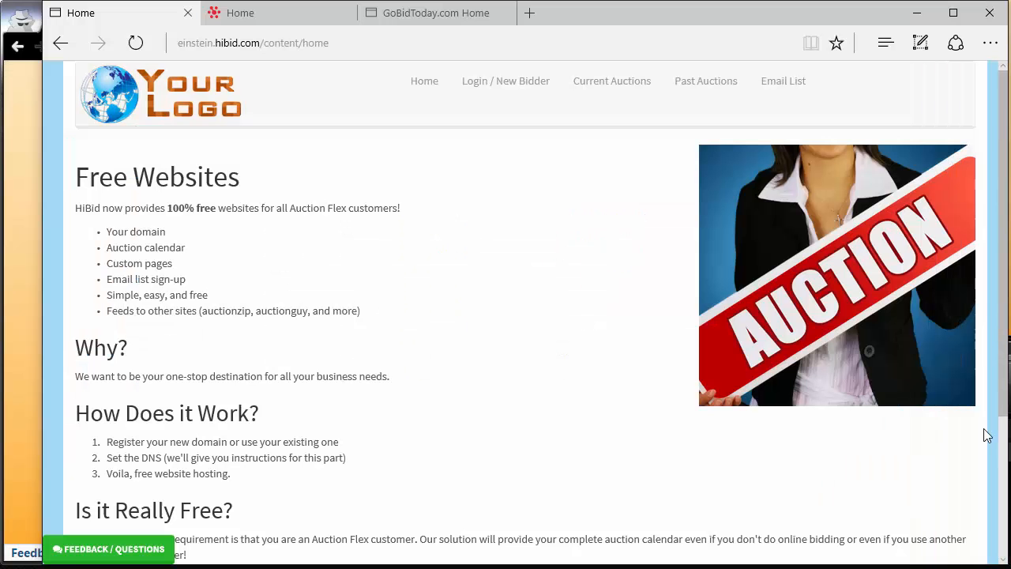
left_click(423, 81)
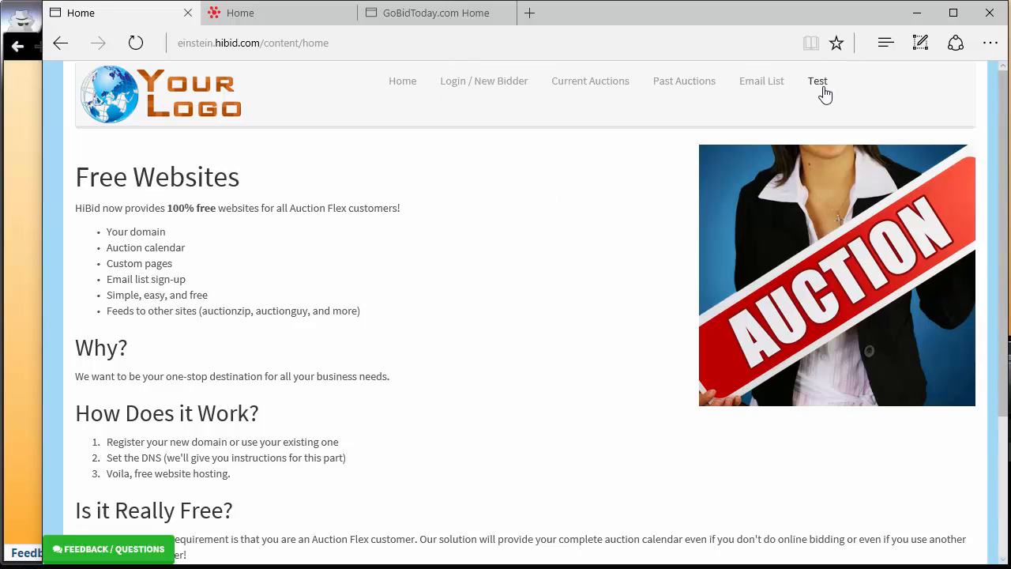
left_click(818, 80)
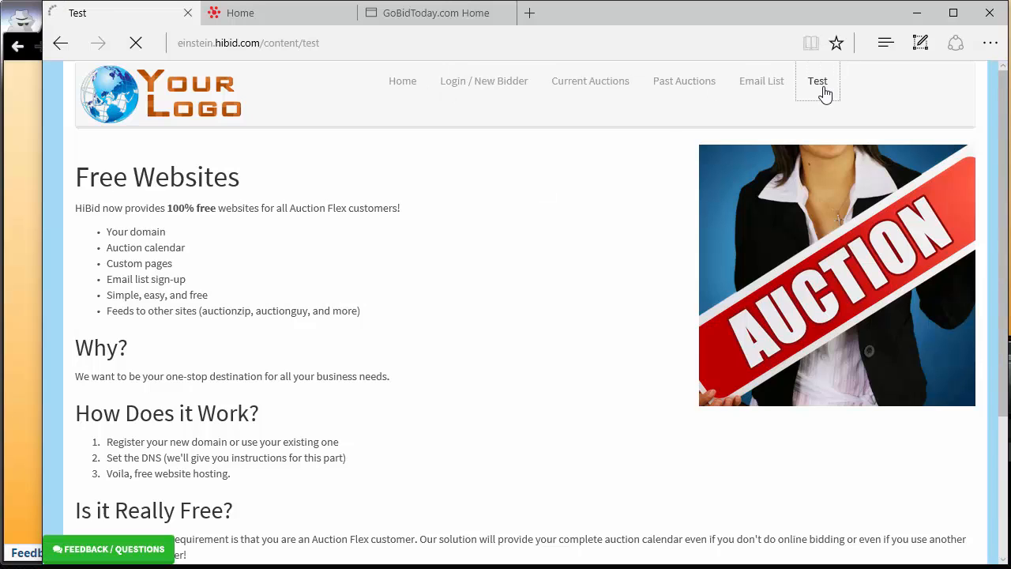
left_click(818, 81)
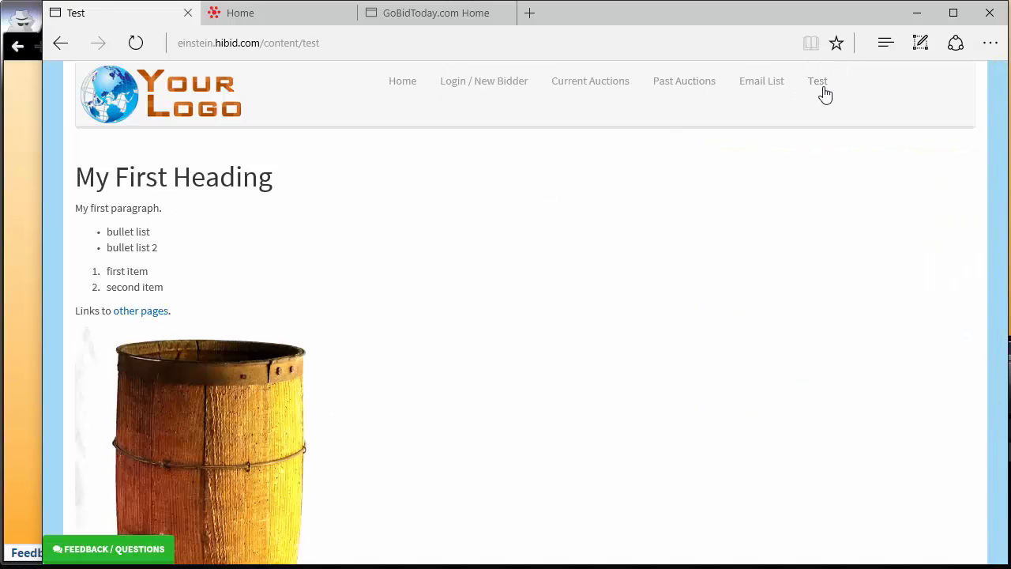
mouse_move(522, 341)
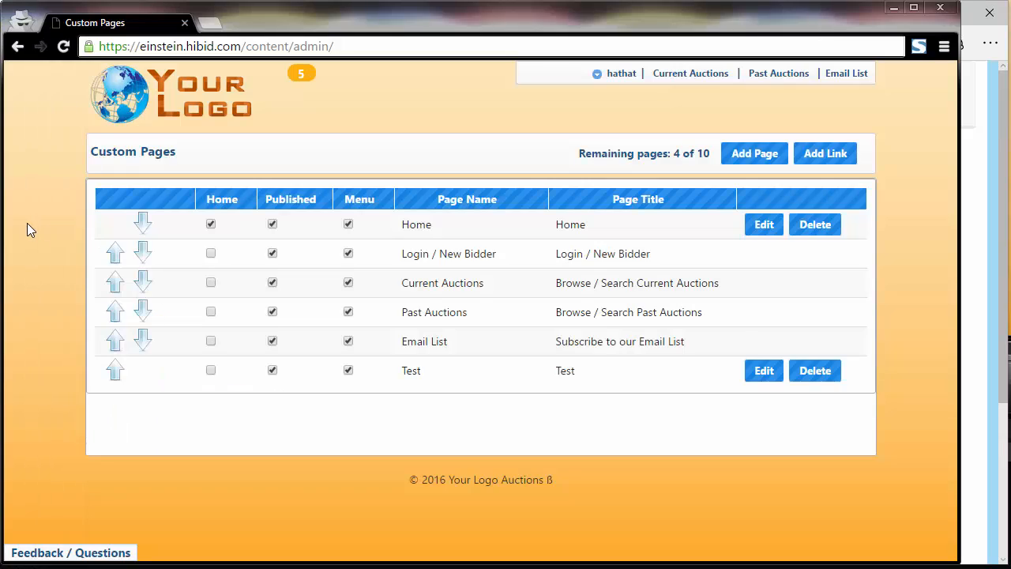
mouse_move(763, 370)
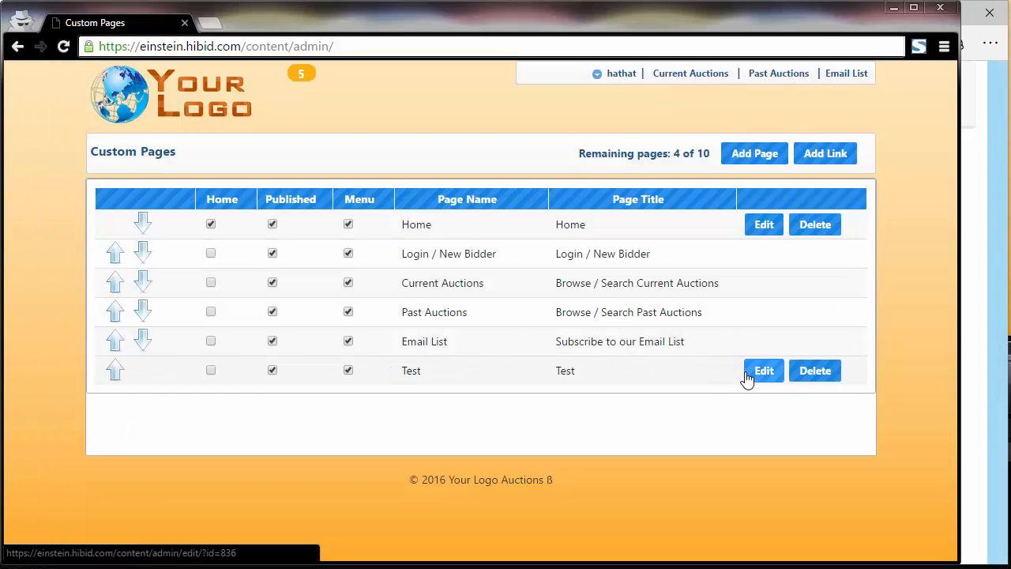
mouse_move(887, 283)
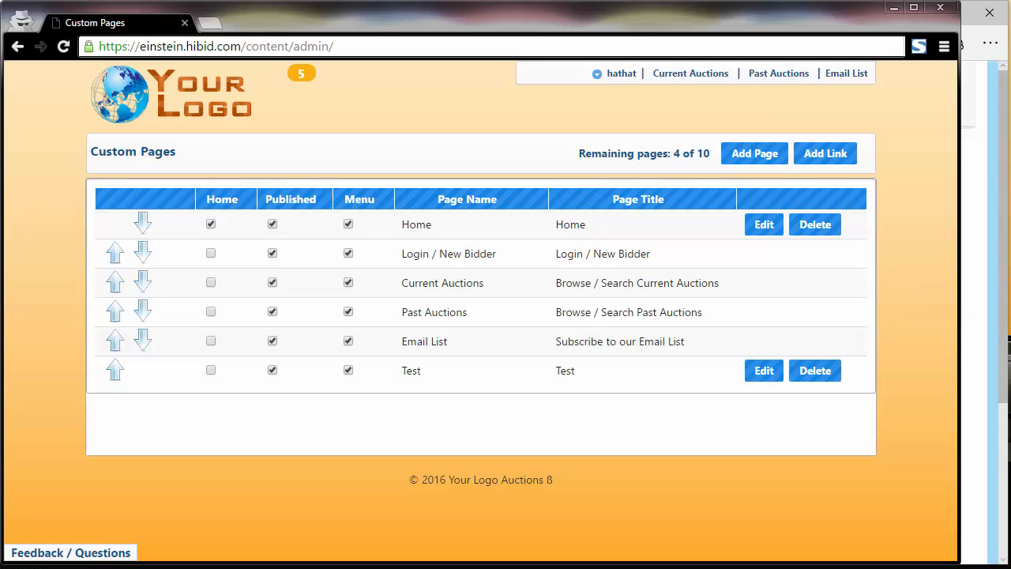
mouse_move(754, 153)
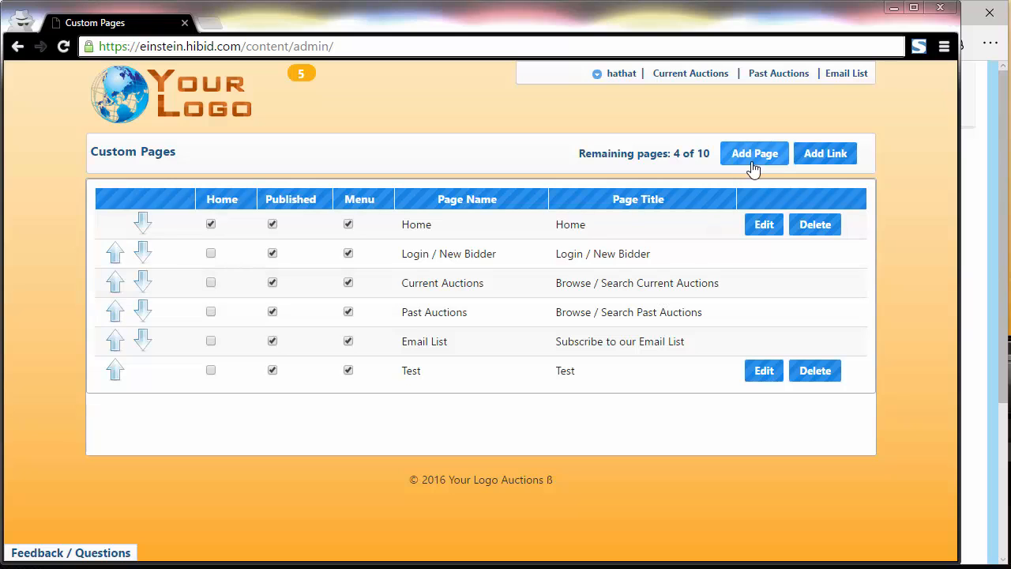
mouse_move(825, 153)
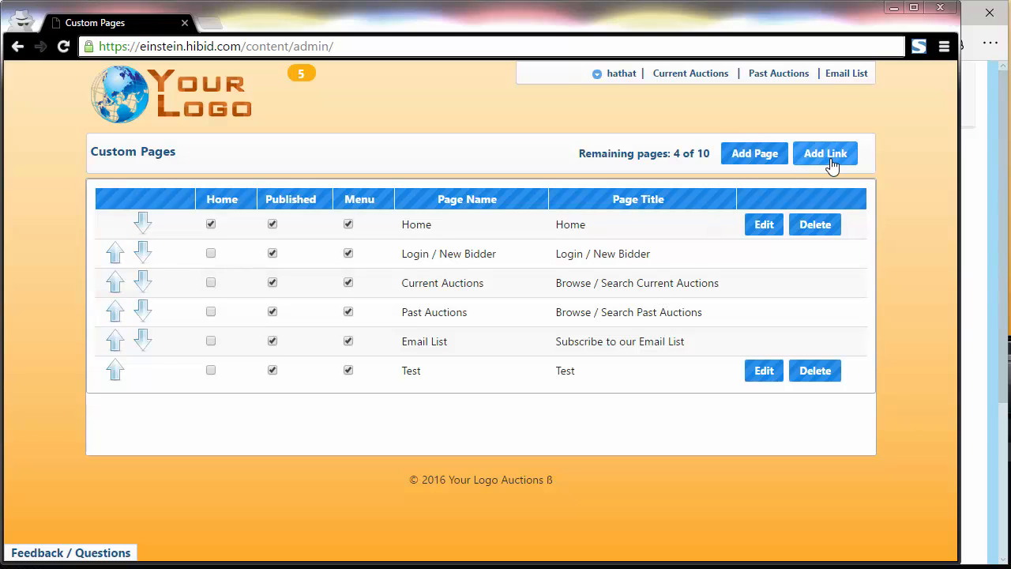
Step: Save a new Page Link labelled Videos pointing to the YouTube channel URL
left_click(824, 153)
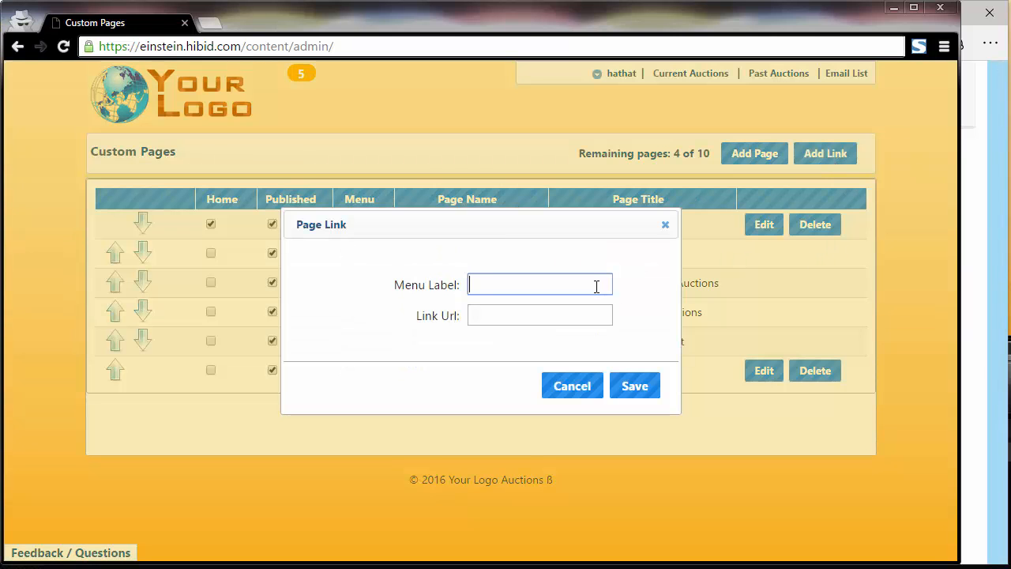
type("Video")
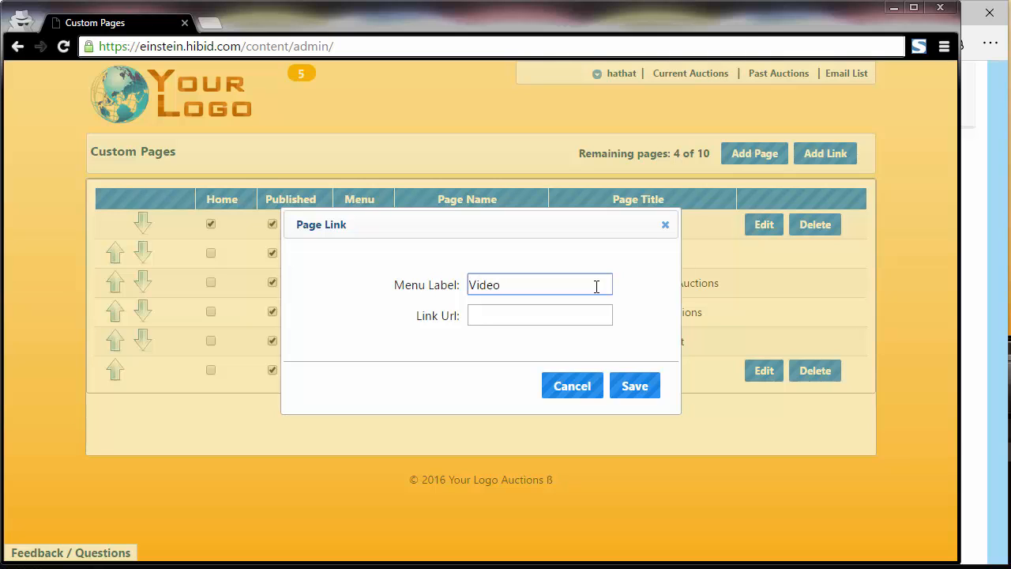
type("s")
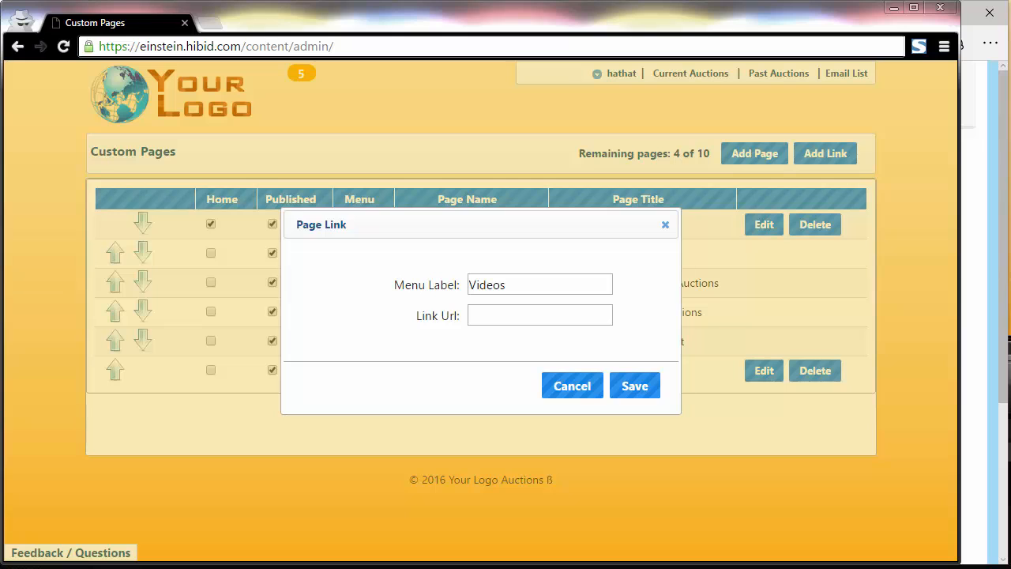
type("vaDhOKZGdRnWFL3t2viYA")
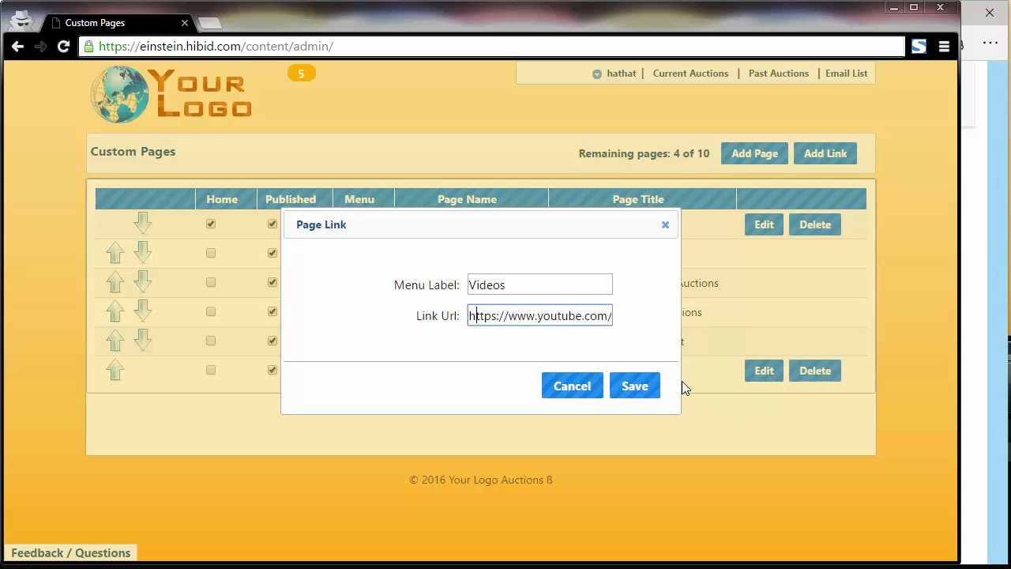
left_click(635, 386)
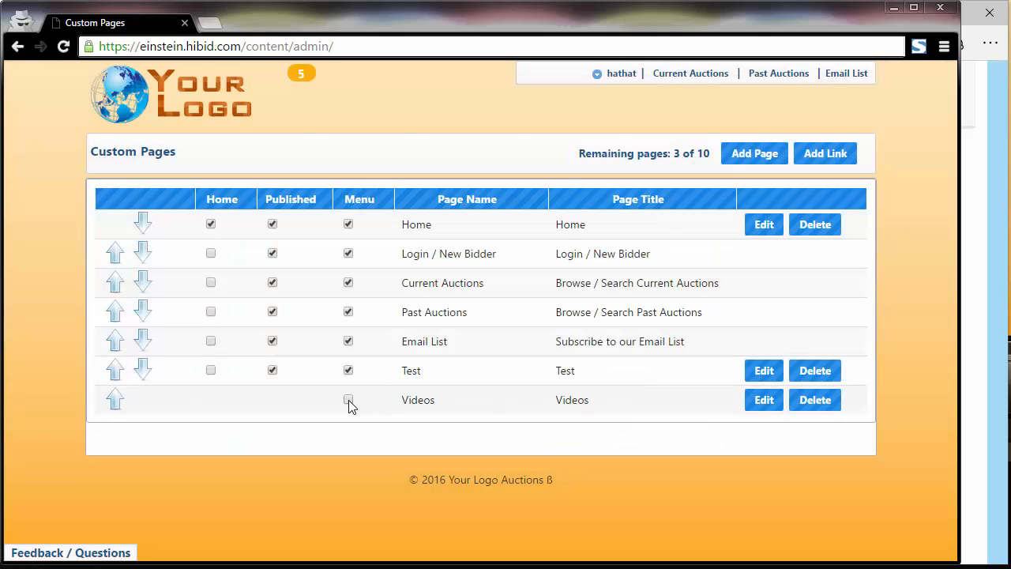
Step: Show Videos in the site menu, check the live menu, then start editing a custom page
left_click(348, 400)
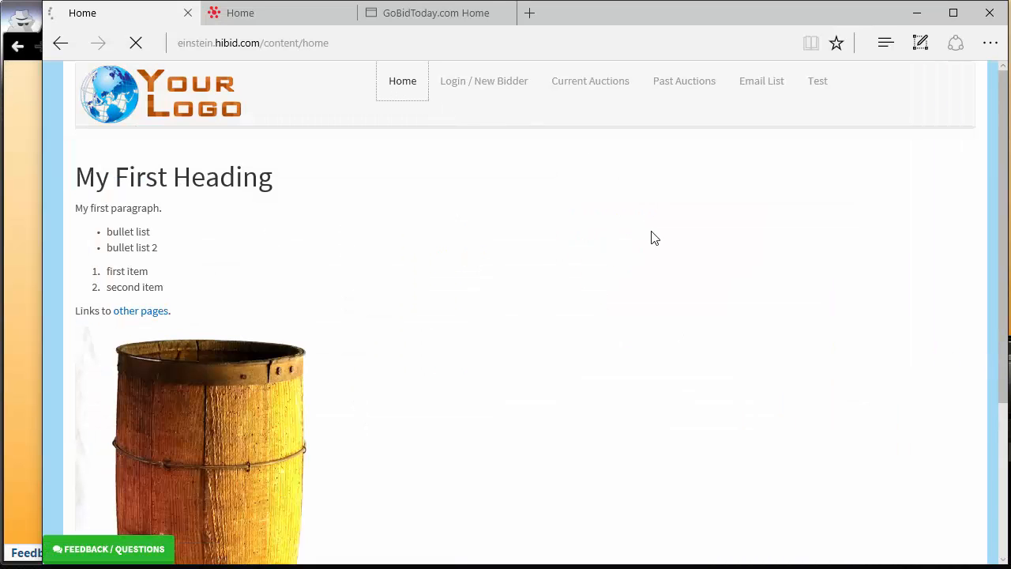
left_click(818, 80)
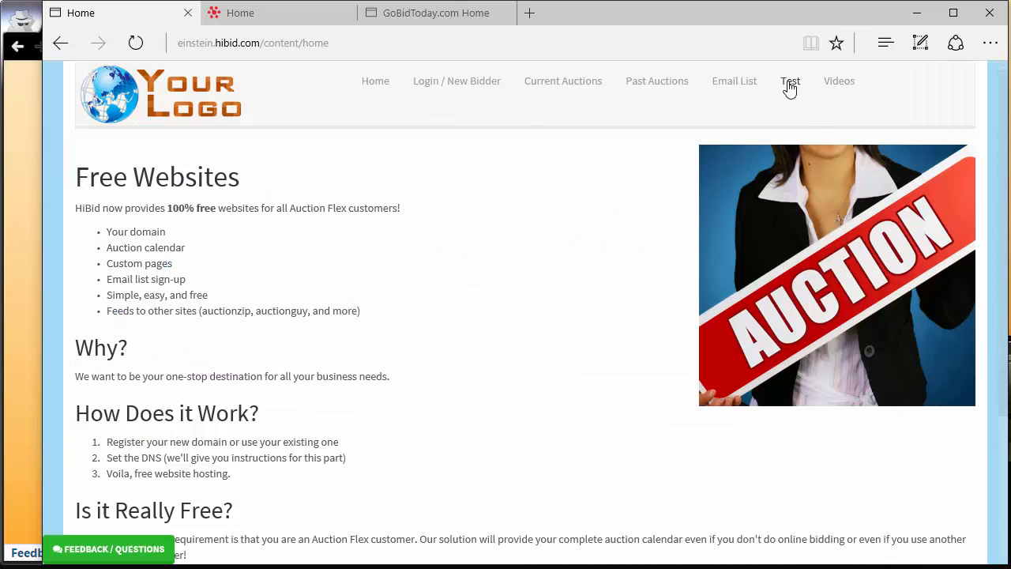
mouse_move(839, 81)
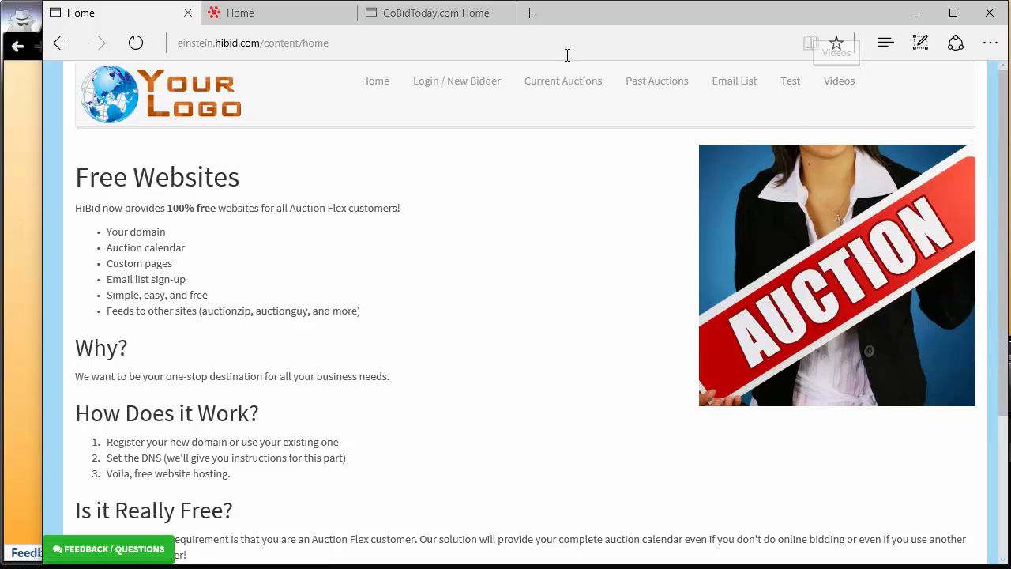
mouse_move(32, 224)
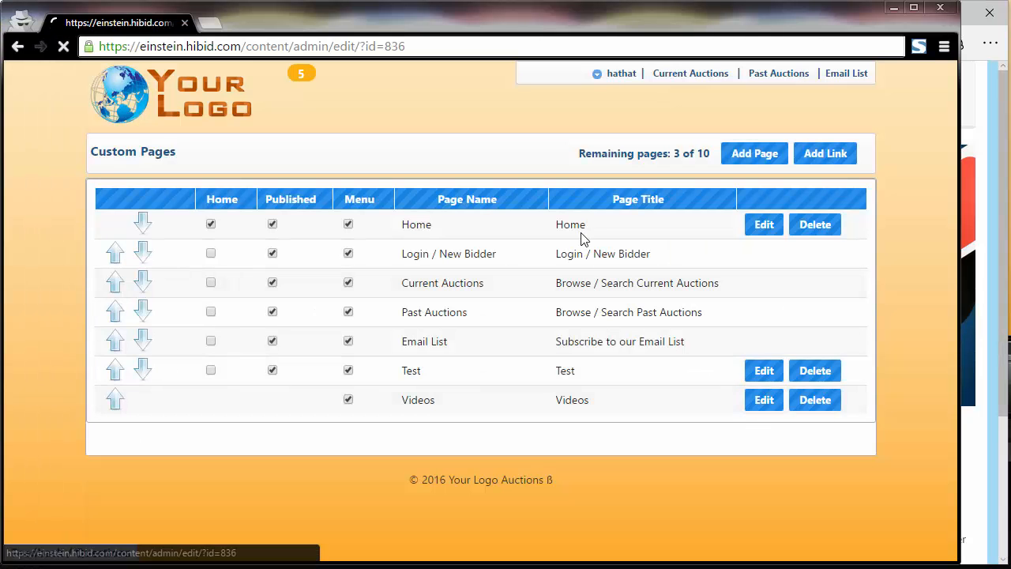
left_click(763, 369)
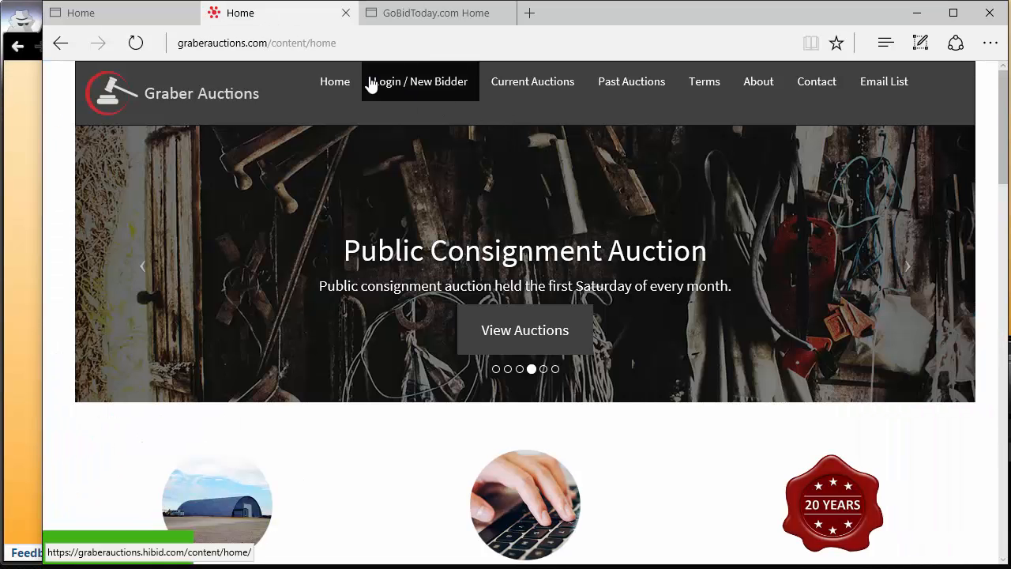
mouse_move(296, 62)
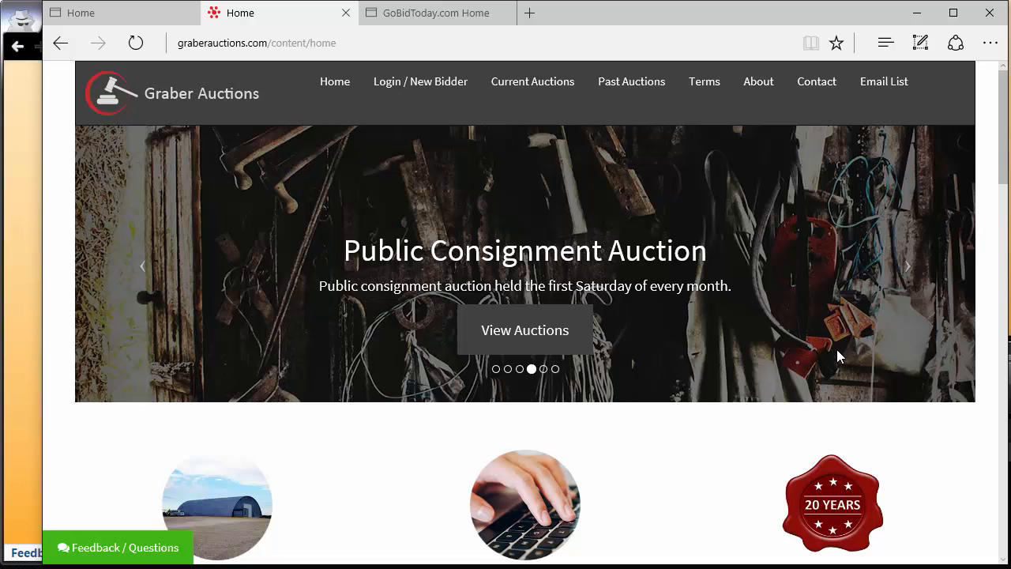
mouse_move(1003, 303)
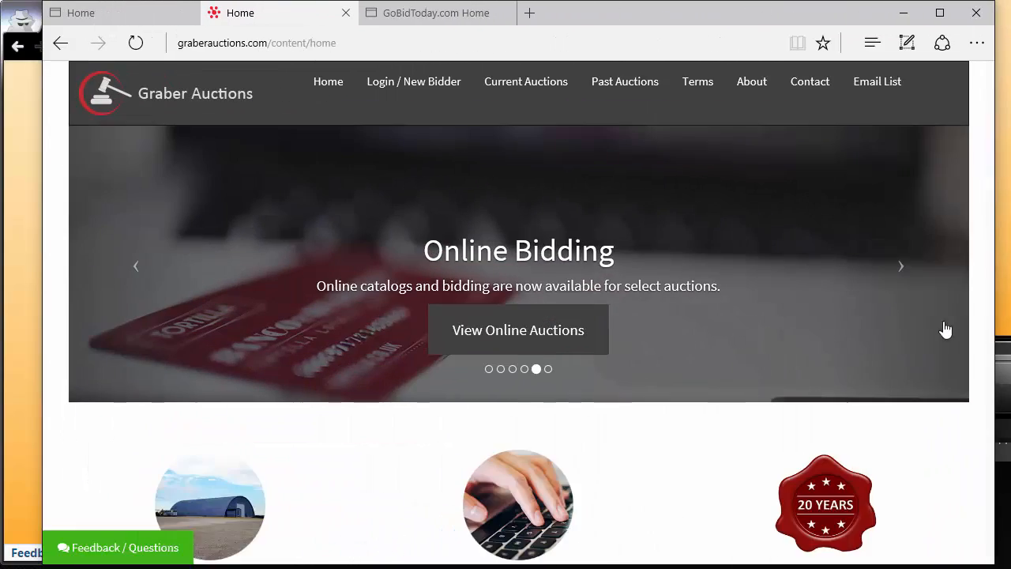
Step: Scroll down the Graber Auctions customer site's home page
scroll("down", 3)
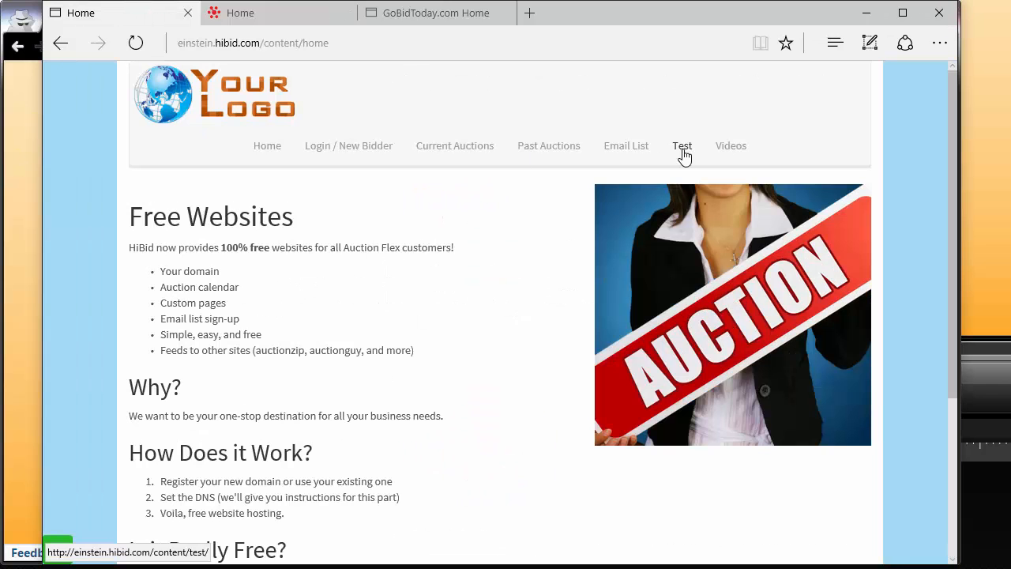
Step: View the live Test page and narrow the window to preview its mobile layout
left_click(681, 145)
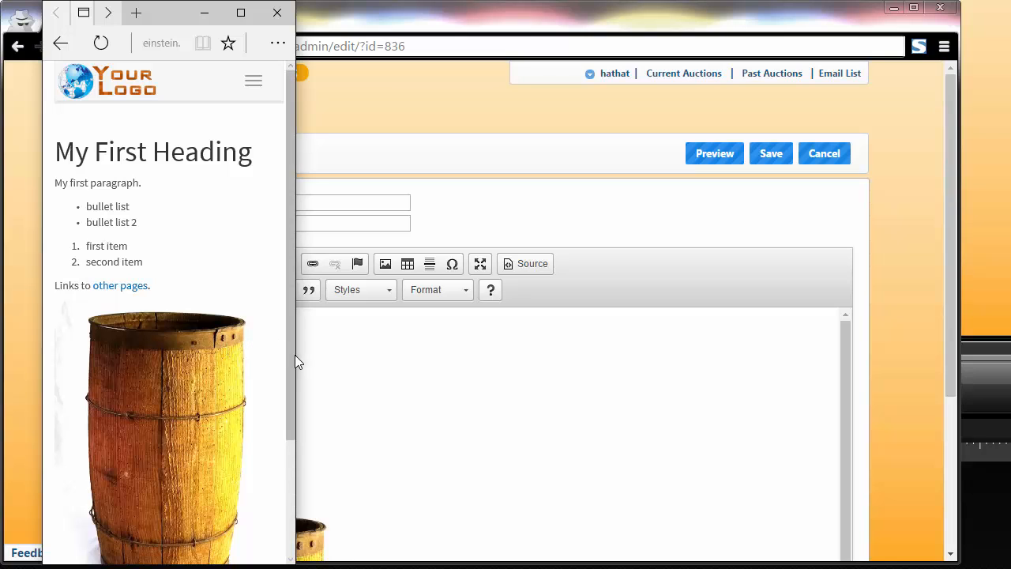
left_click_drag(291, 353, 300, 352)
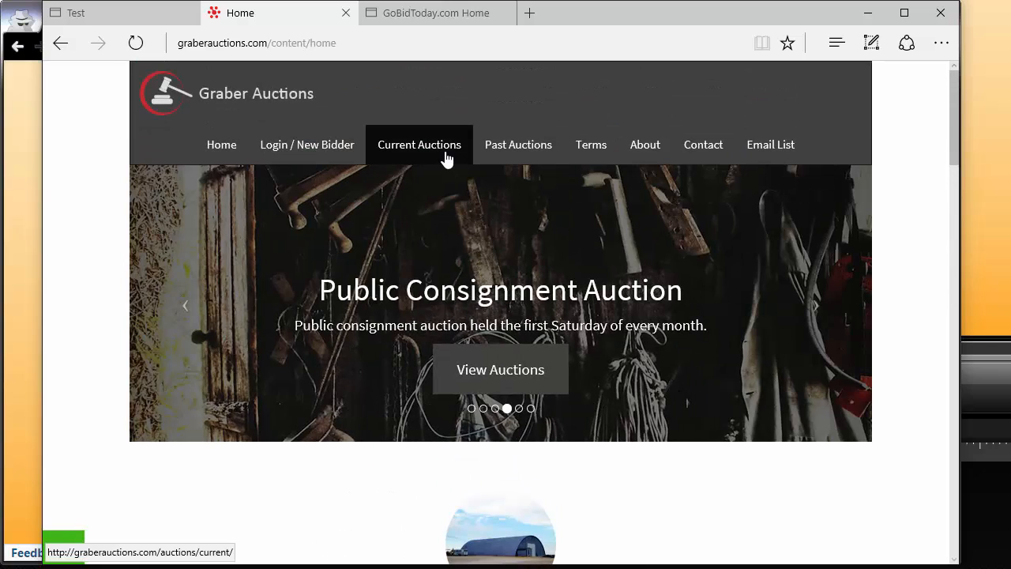
Step: Browse Graber Auctions' Current Auctions listings, then switch to Past Auctions
left_click(418, 146)
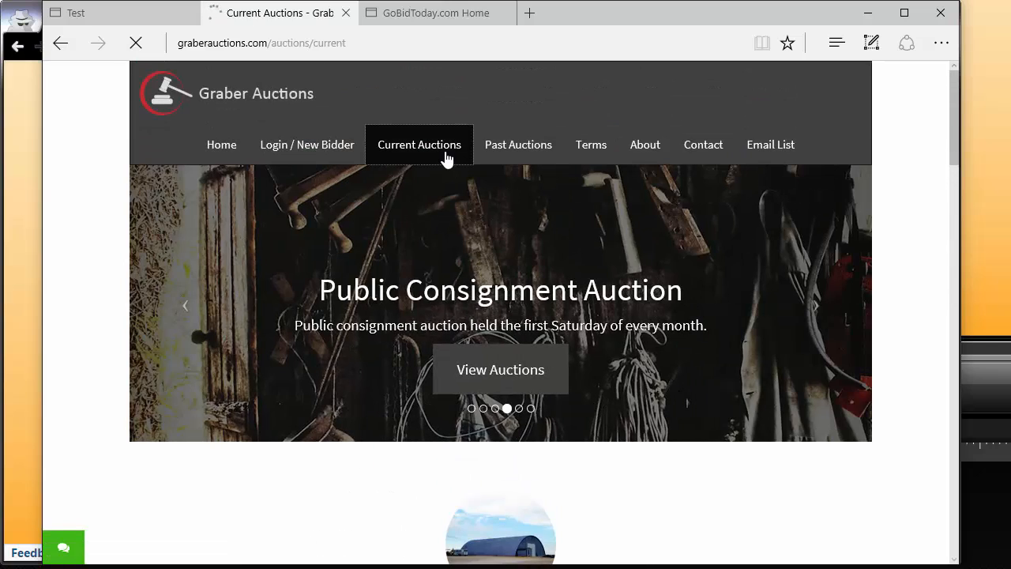
left_click(420, 145)
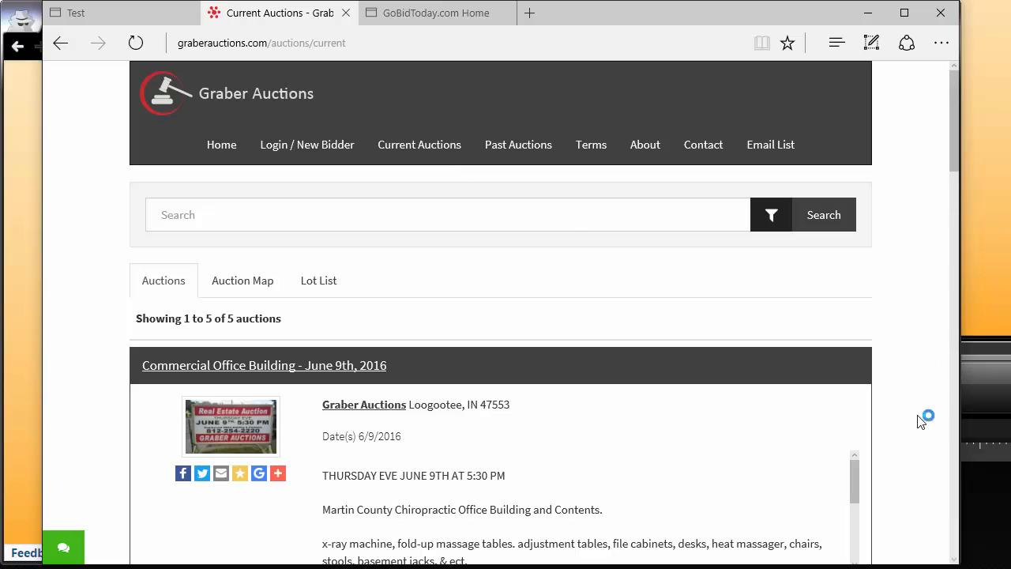
scroll("down", 3)
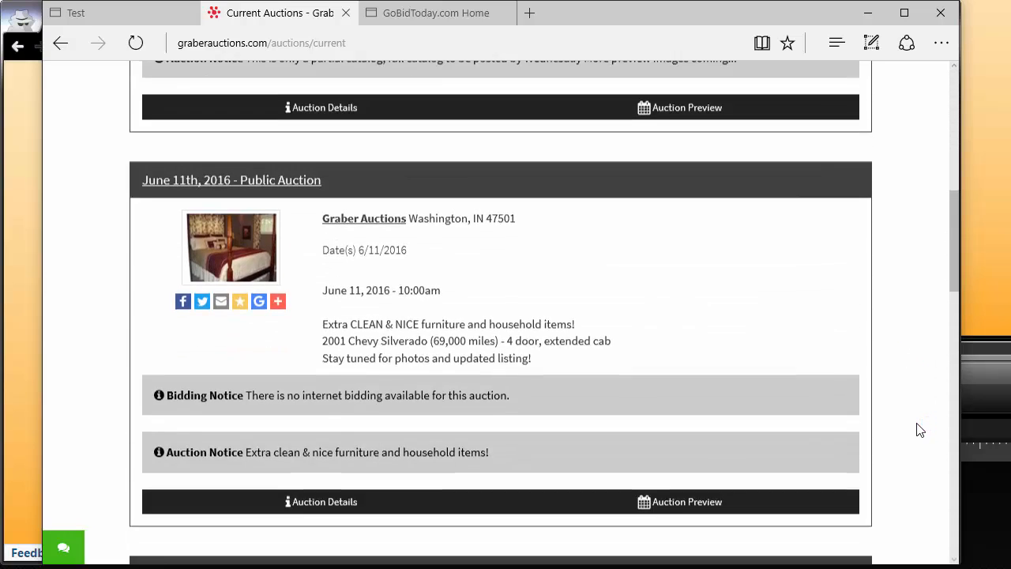
left_click(518, 145)
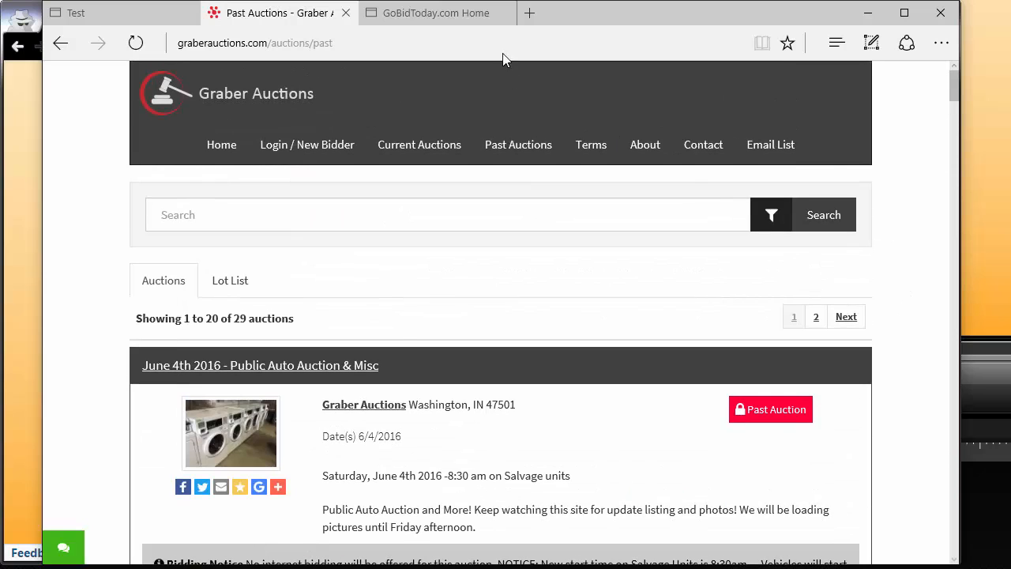
Step: Browse GoBidToday.com's home page, its Current Auctions, then its Past Auctions listing
left_click(436, 13)
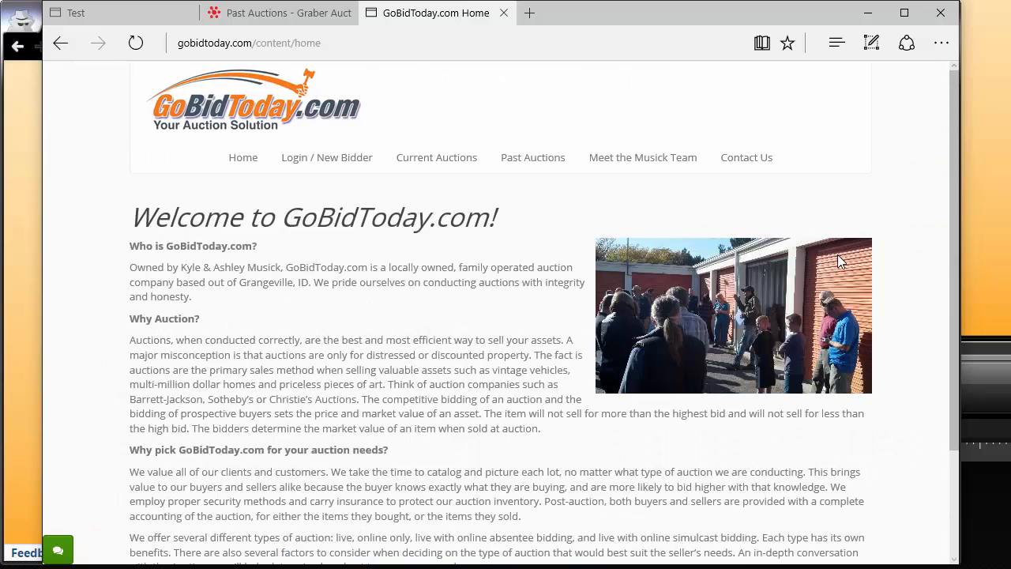
scroll("down", 3)
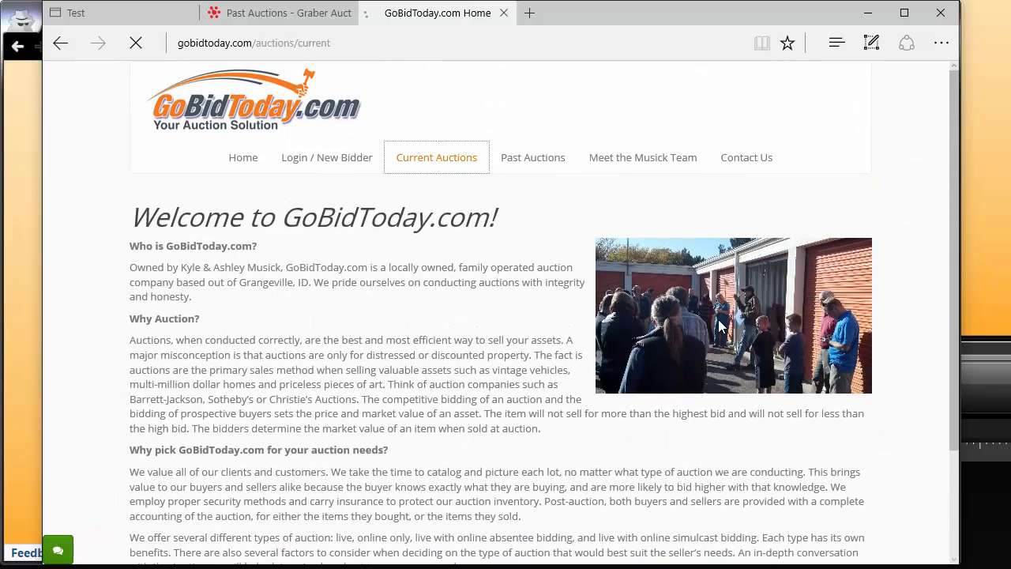
left_click(435, 158)
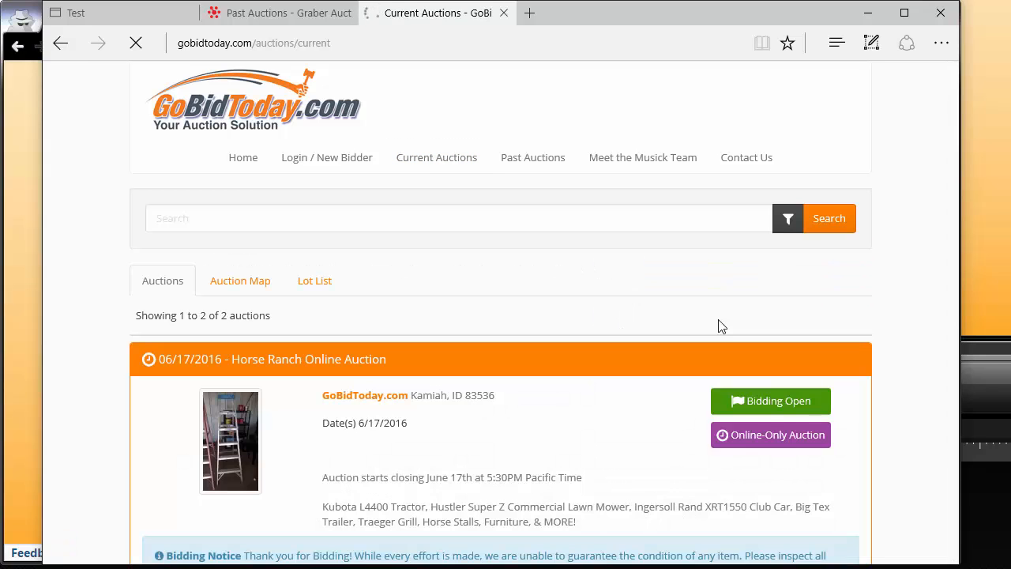
mouse_move(534, 158)
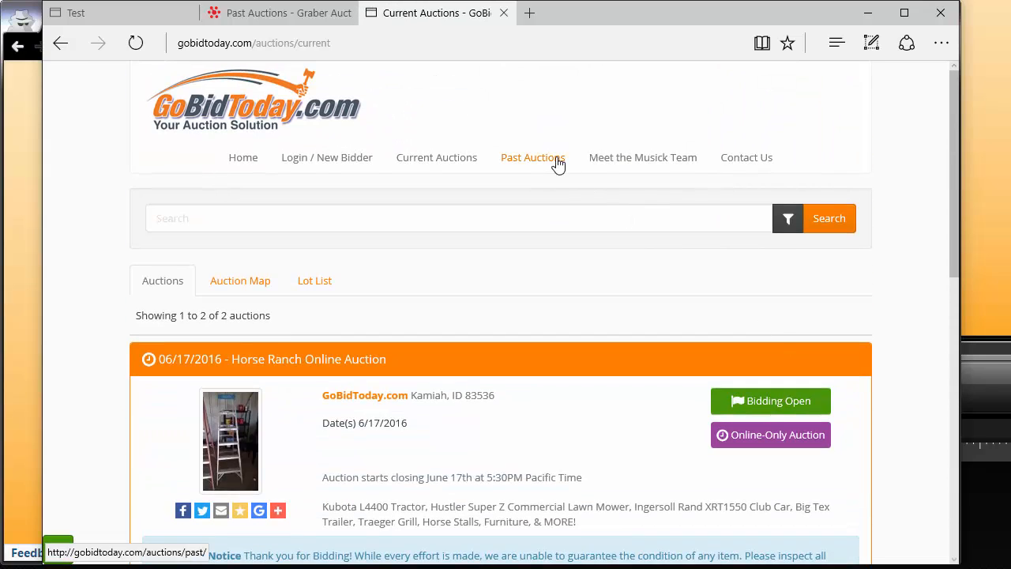
left_click(532, 158)
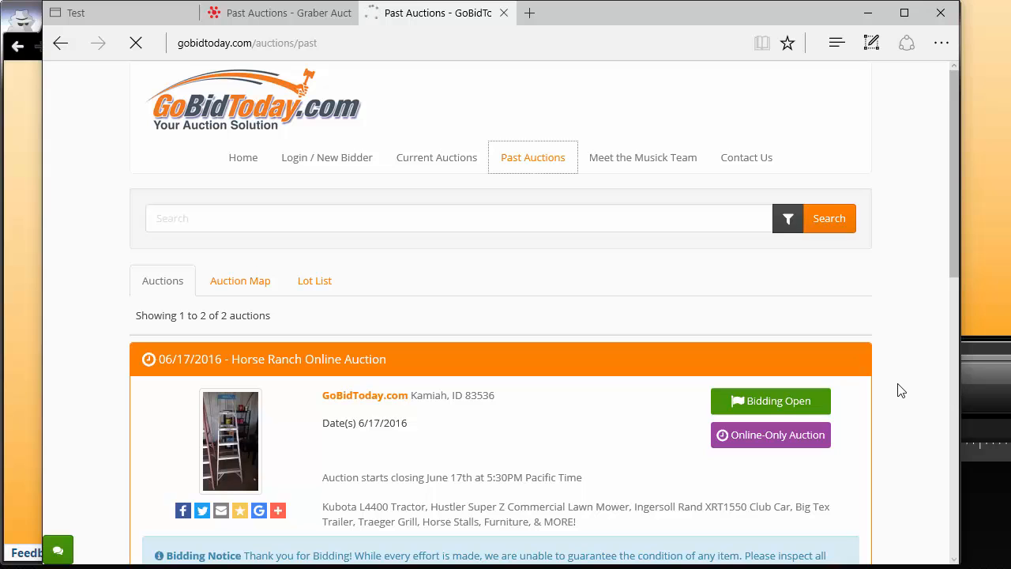
scroll("down", 3)
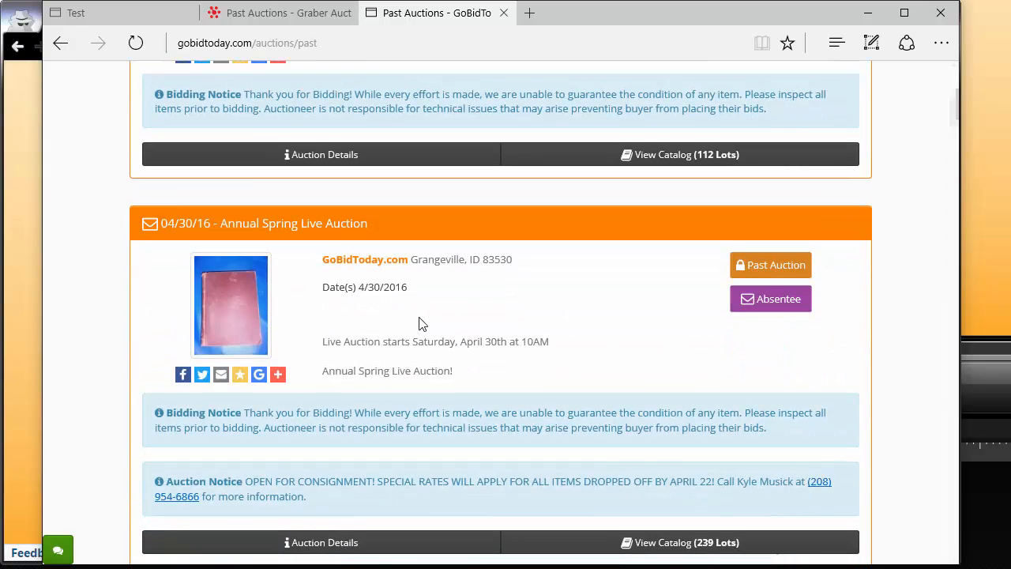